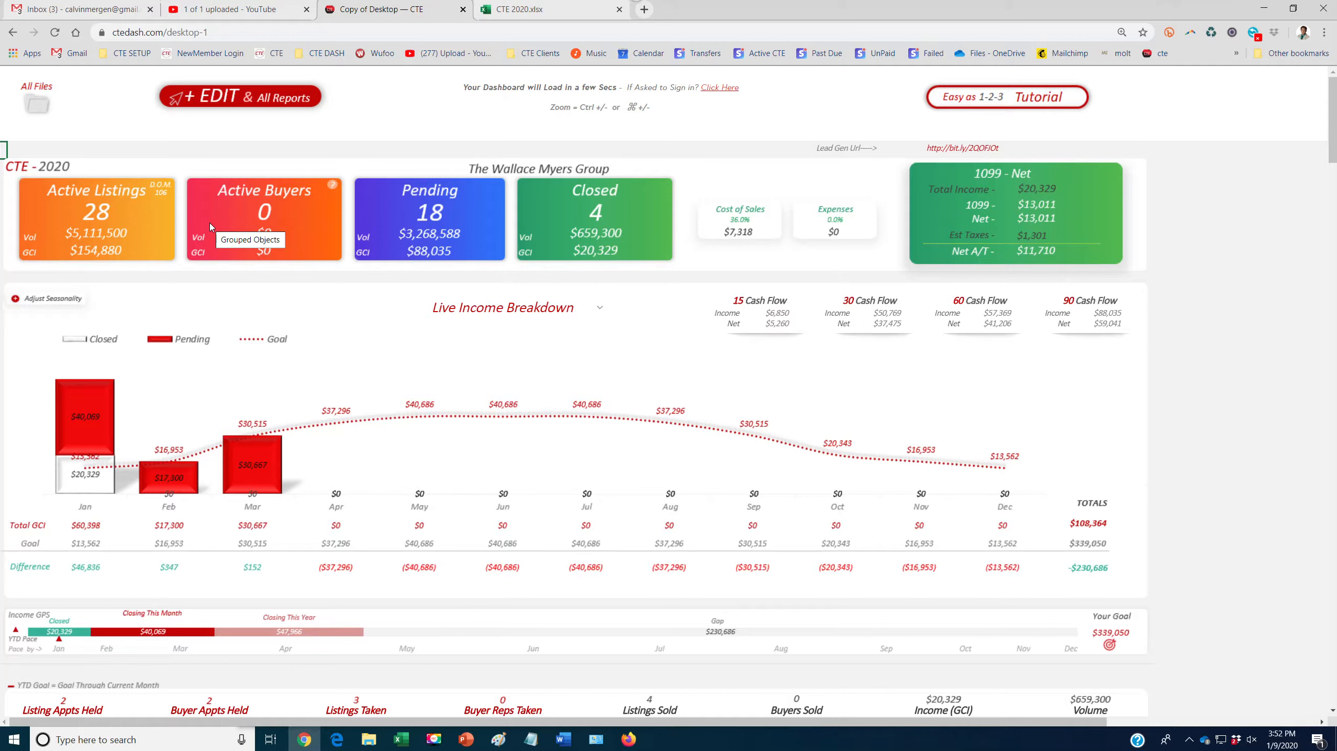
pyautogui.moveTo(275, 82)
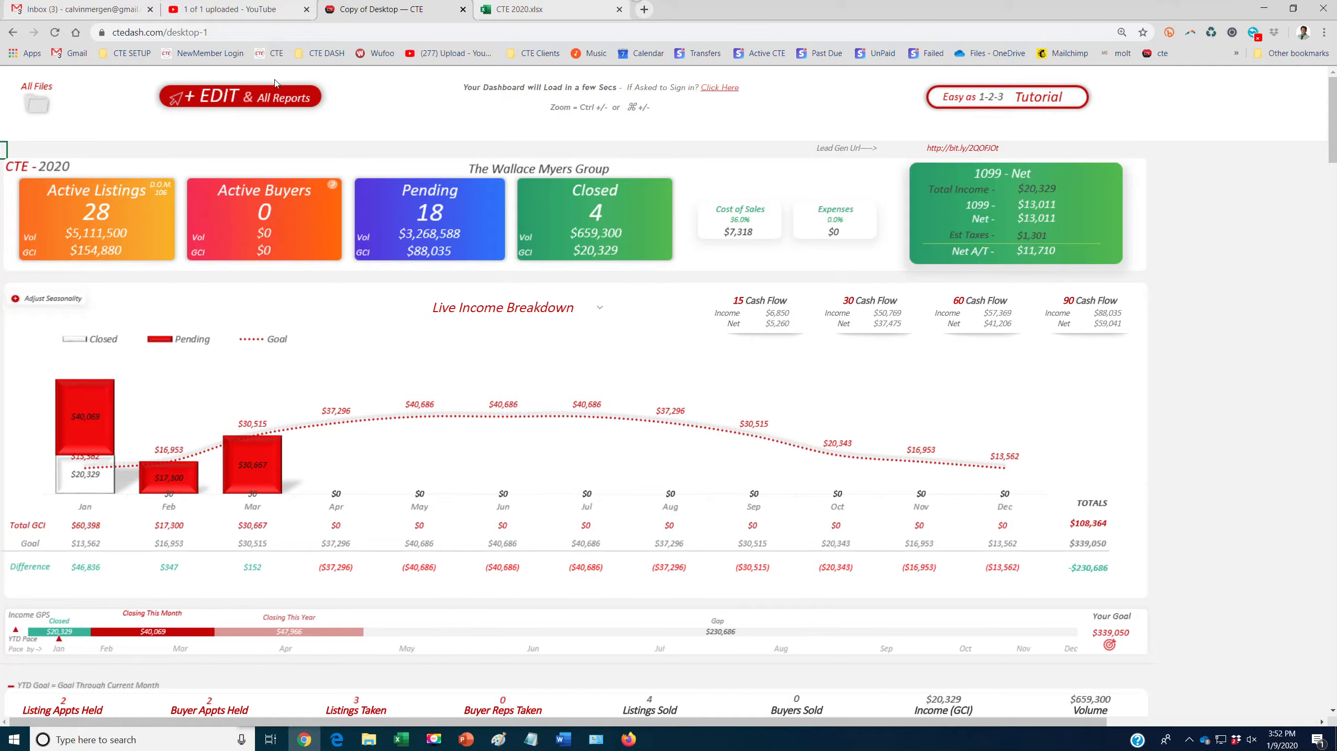
pyautogui.moveTo(256, 96)
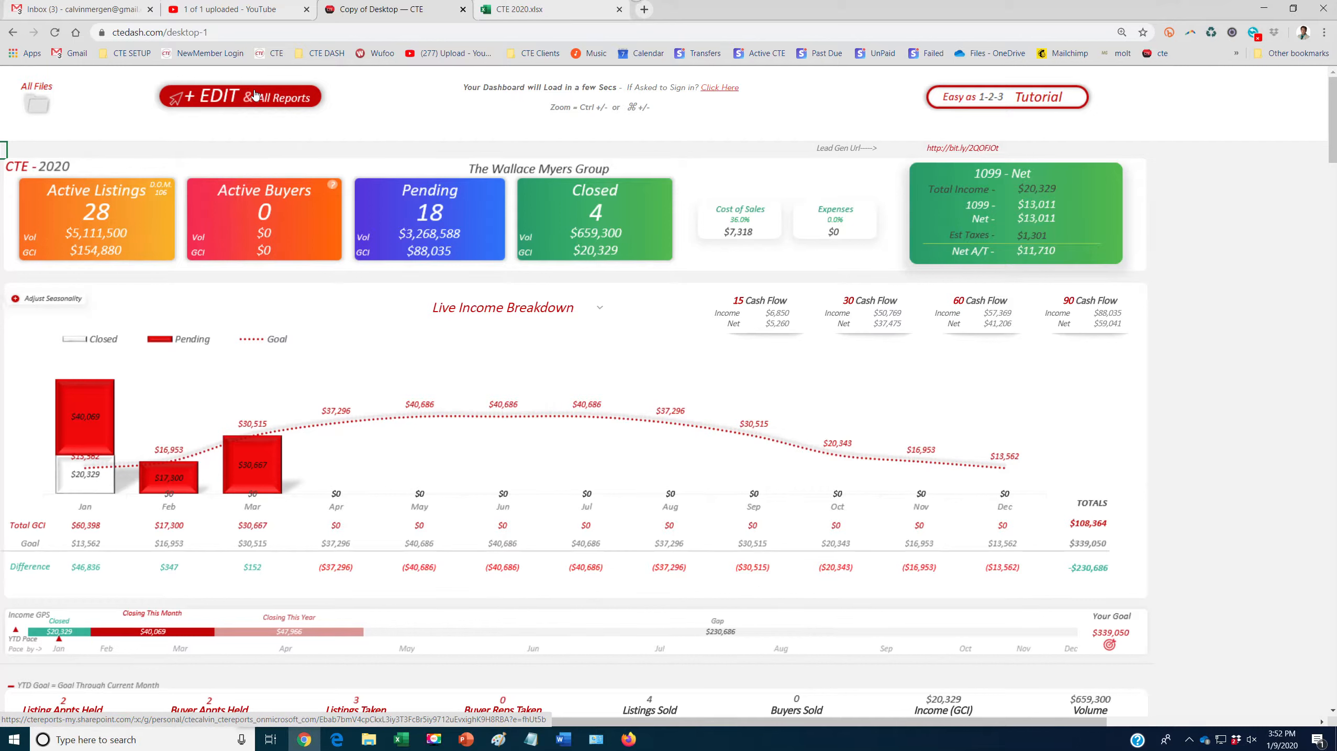
pyautogui.moveTo(460, 348)
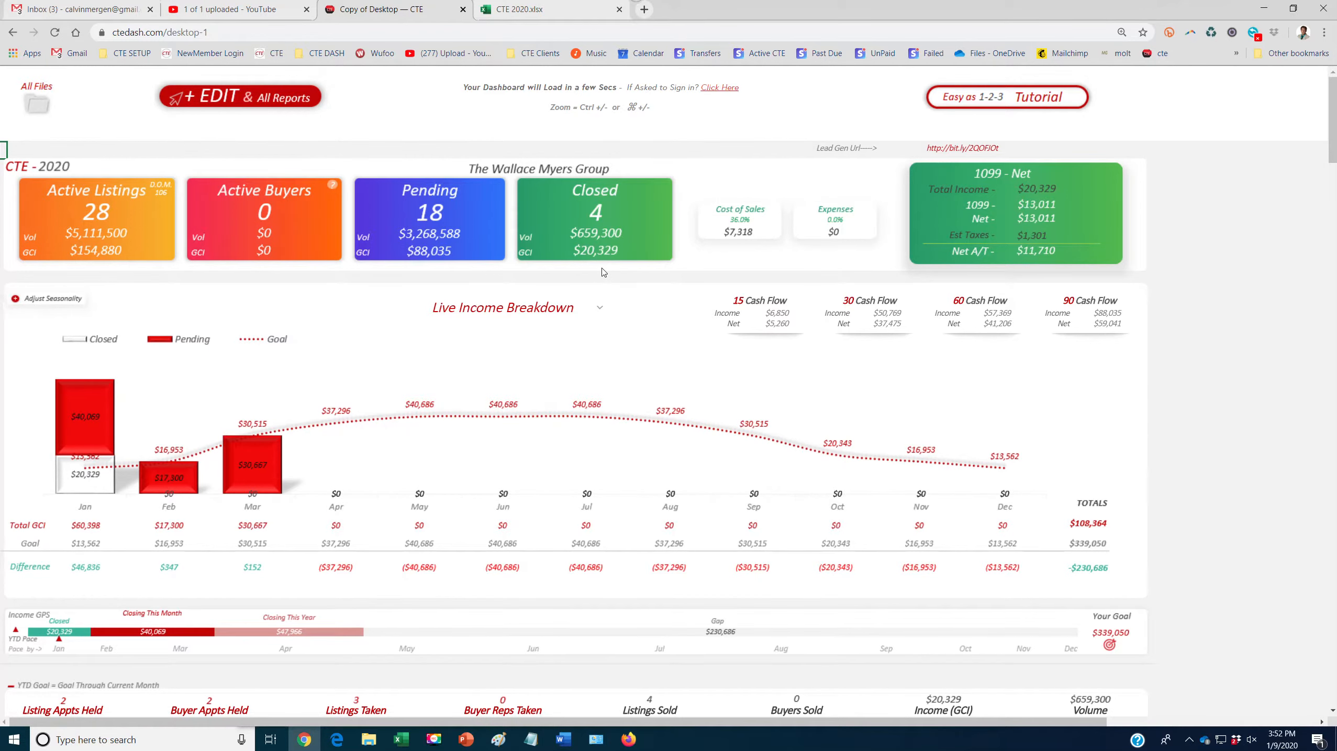
# Scroll the dashboard so the YTD goal gauges show fully with their goal figures
pyautogui.scroll(-3)
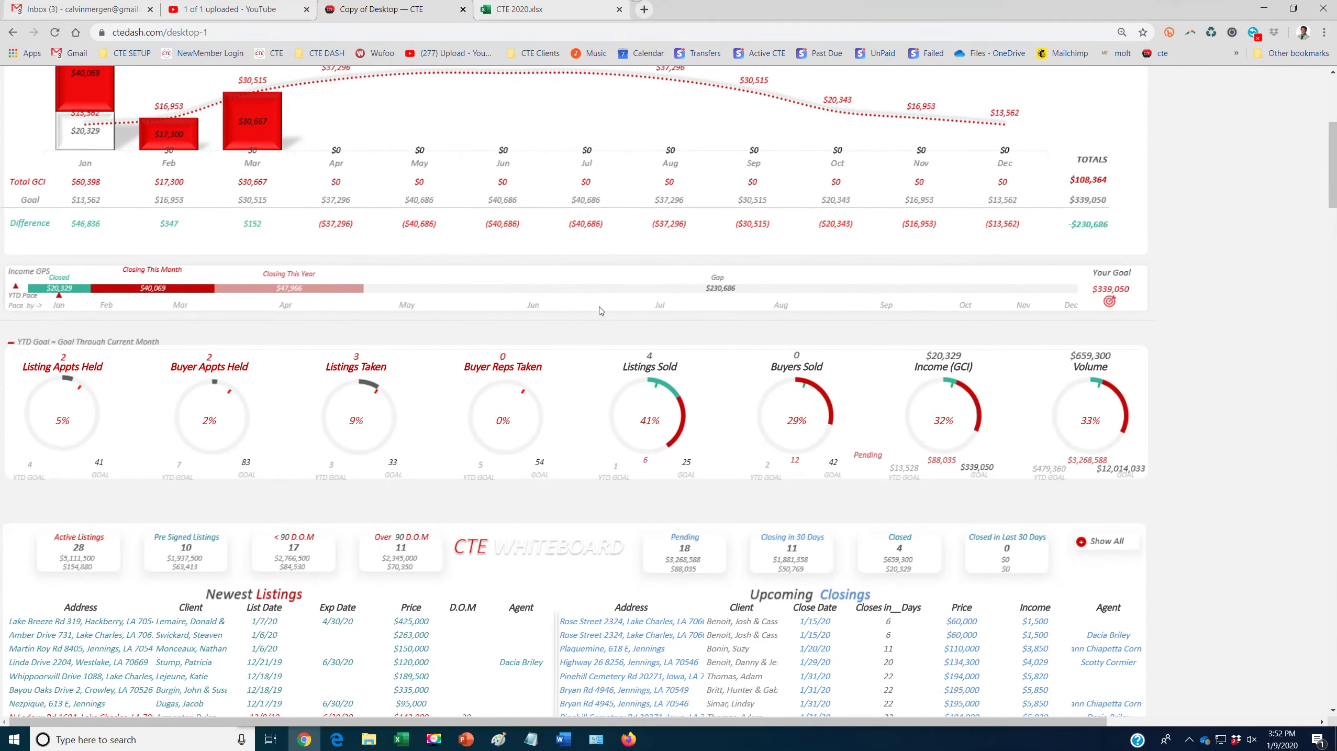
pyautogui.scroll(3)
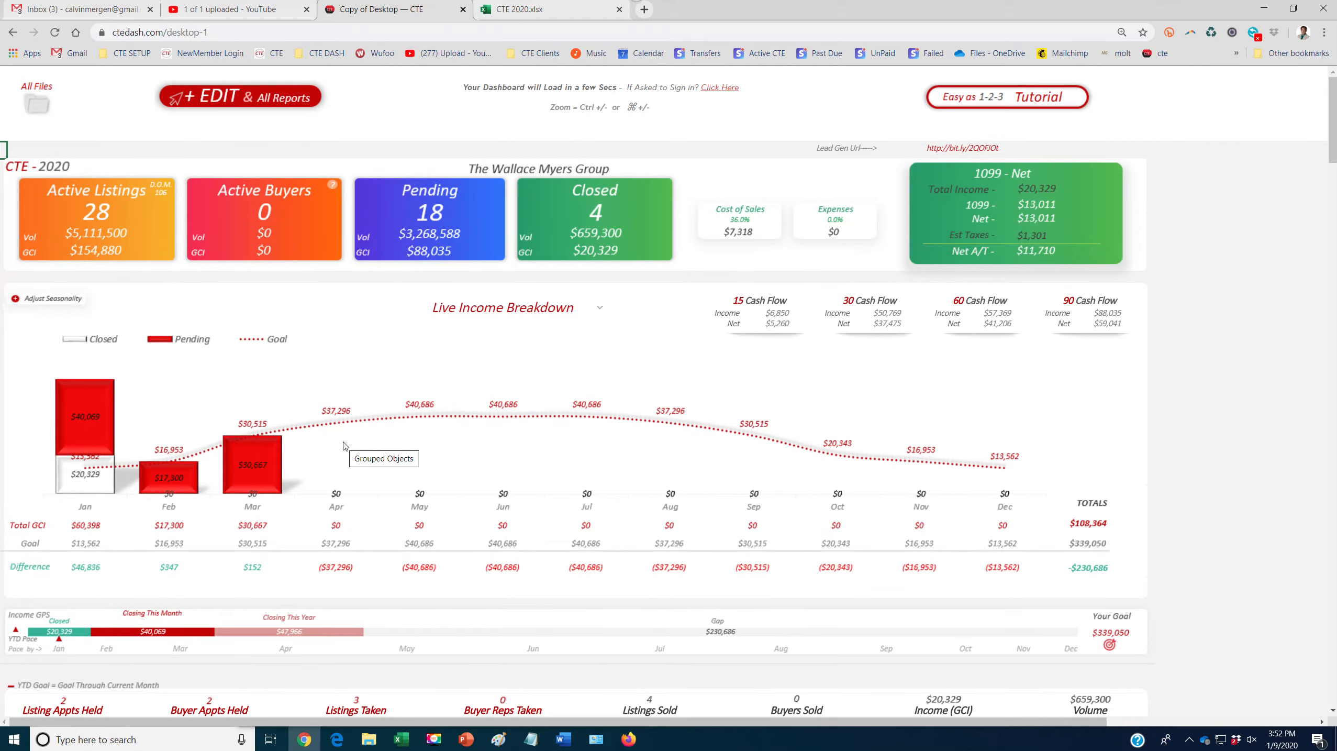
pyautogui.scroll(-3)
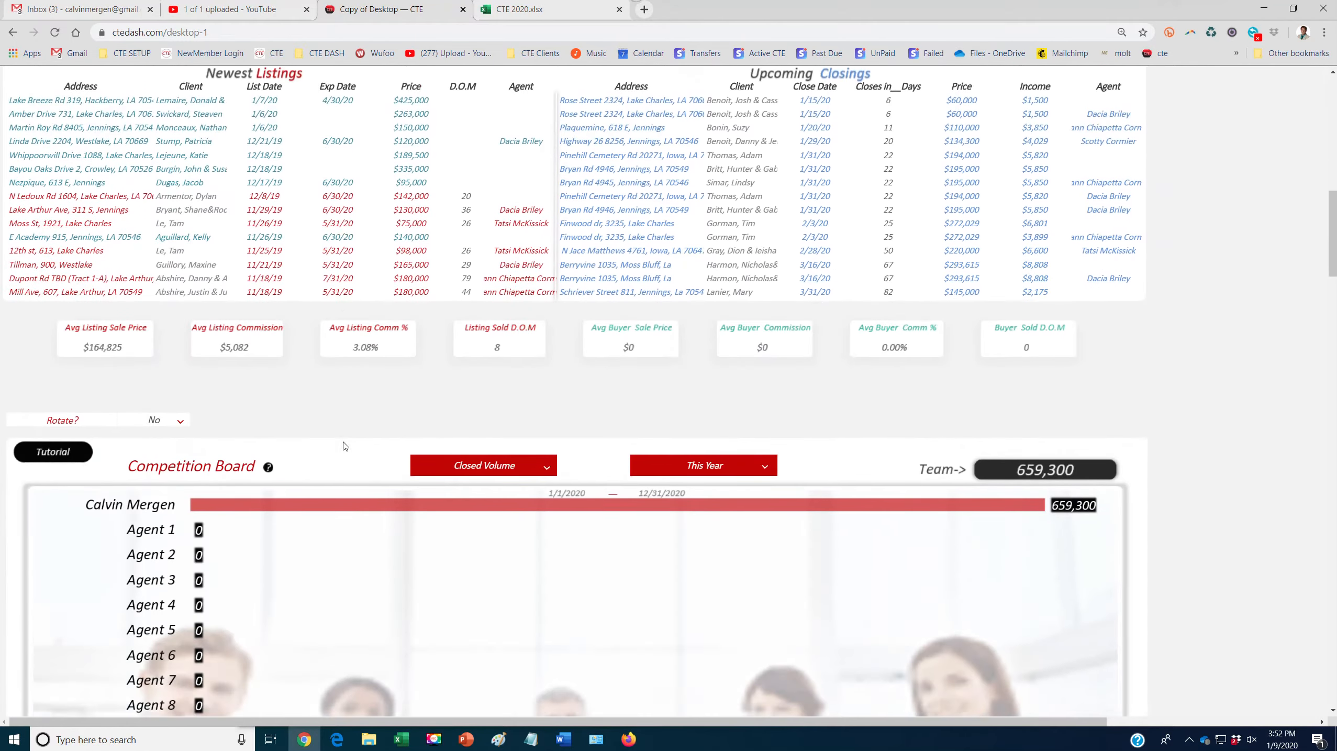
pyautogui.scroll(-3)
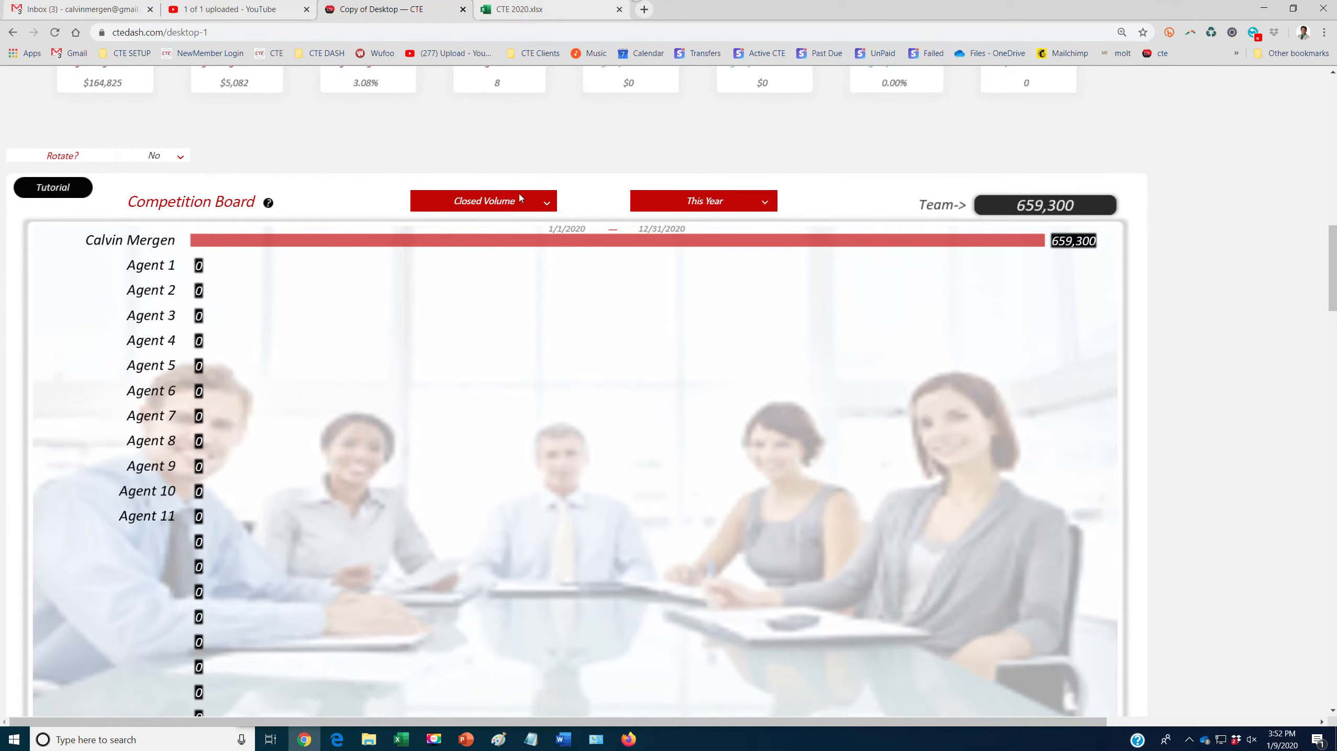
pyautogui.scroll(3)
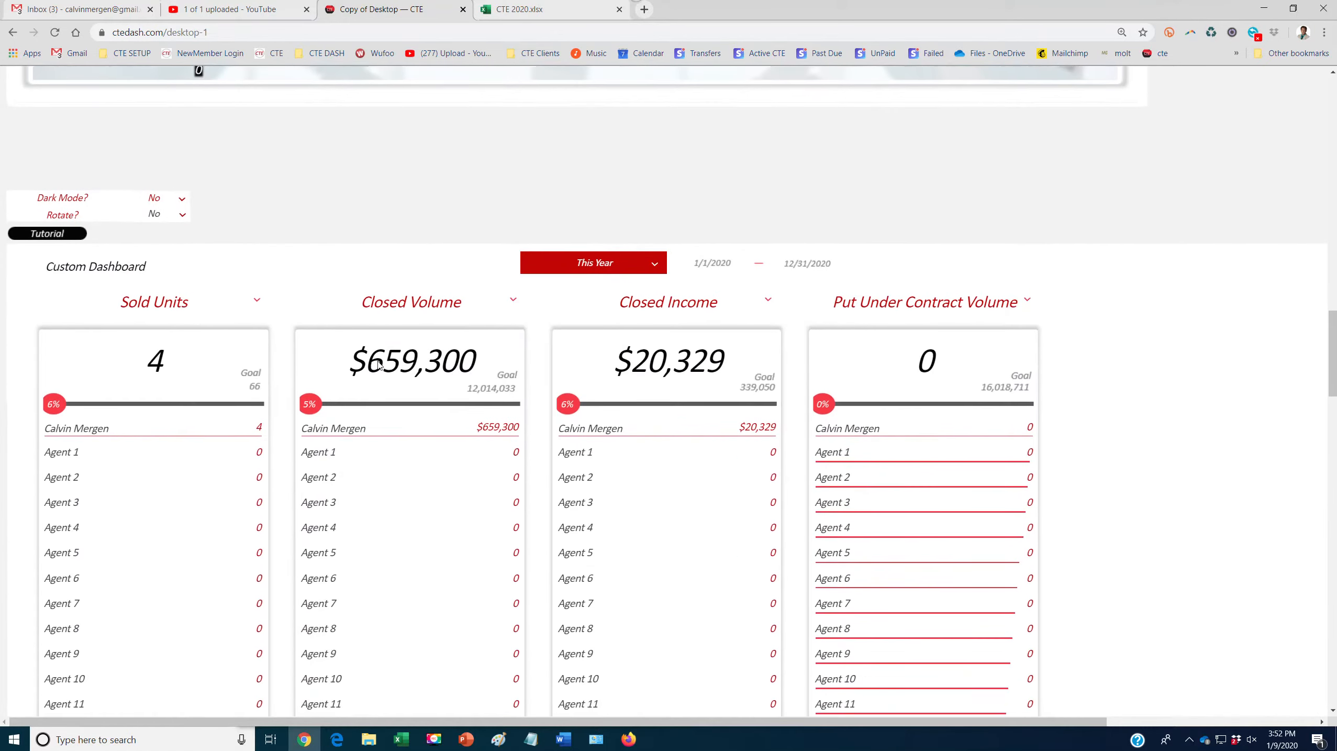
pyautogui.scroll(3)
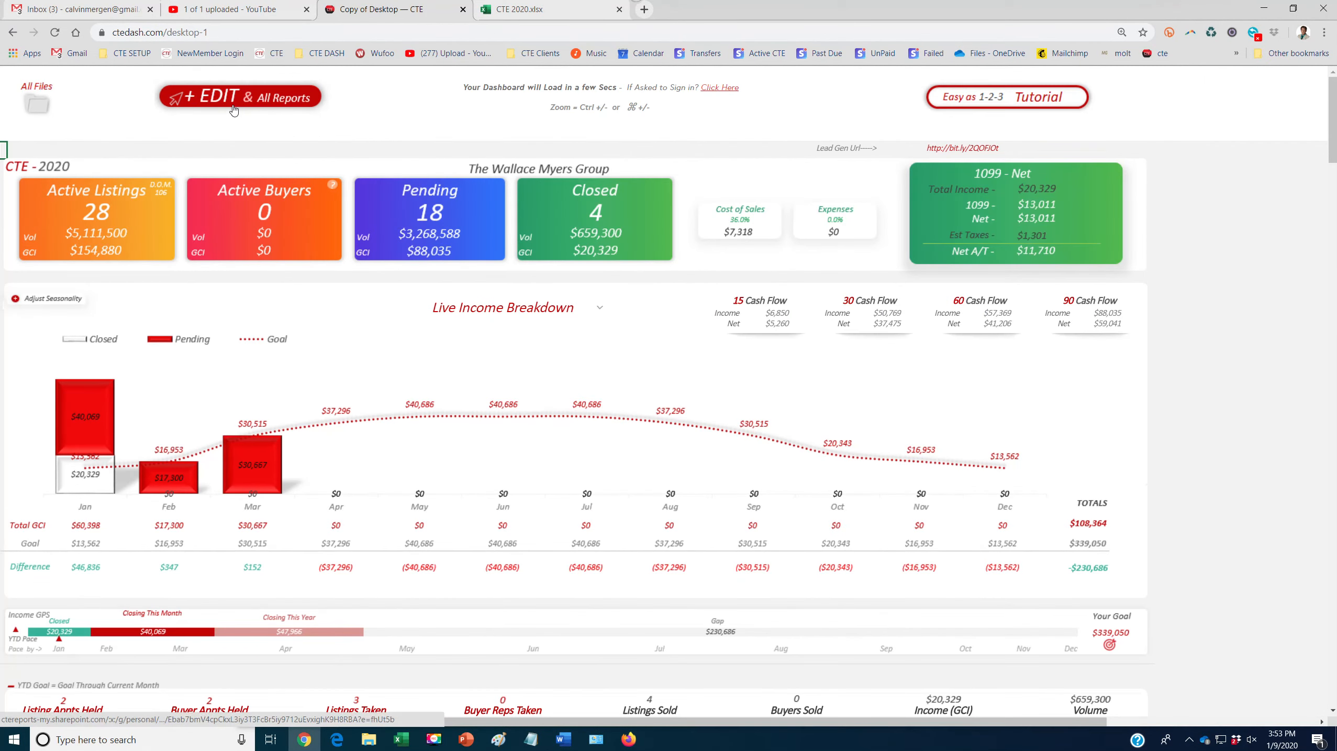
pyautogui.moveTo(230, 103)
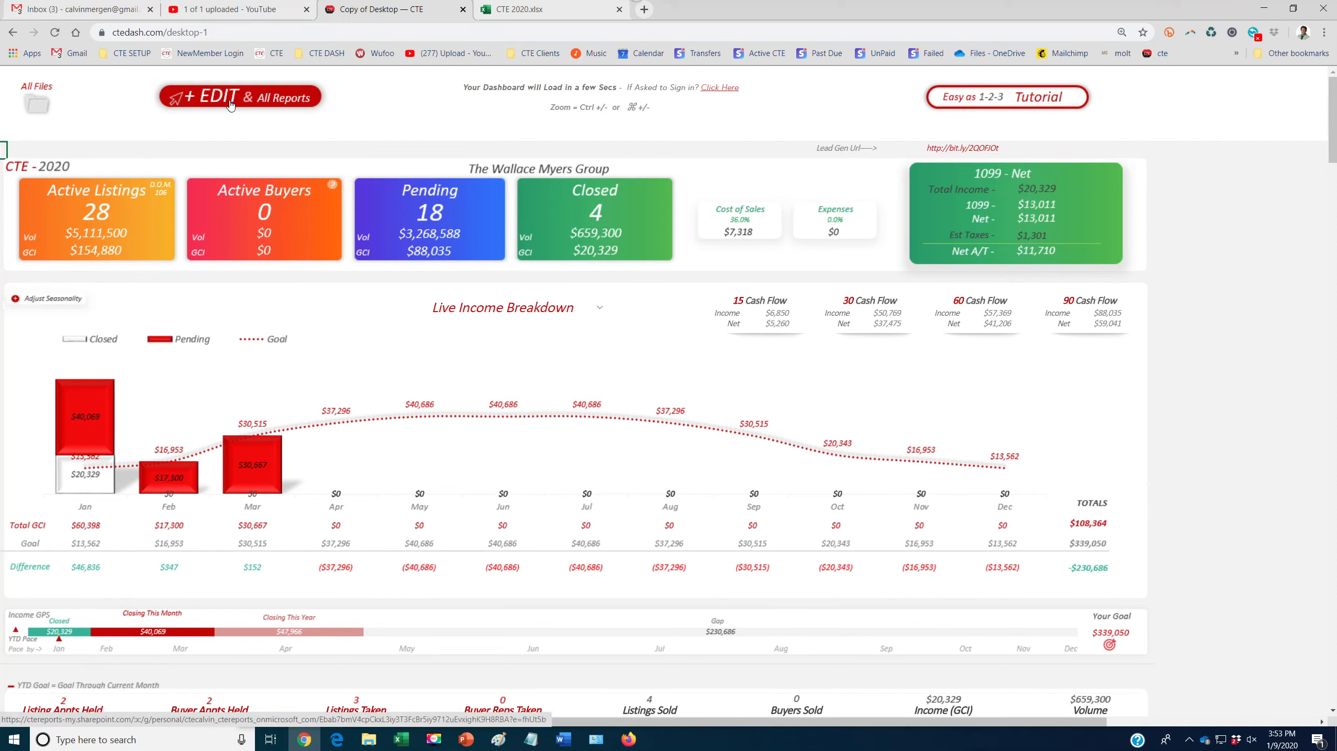
pyautogui.moveTo(367, 280)
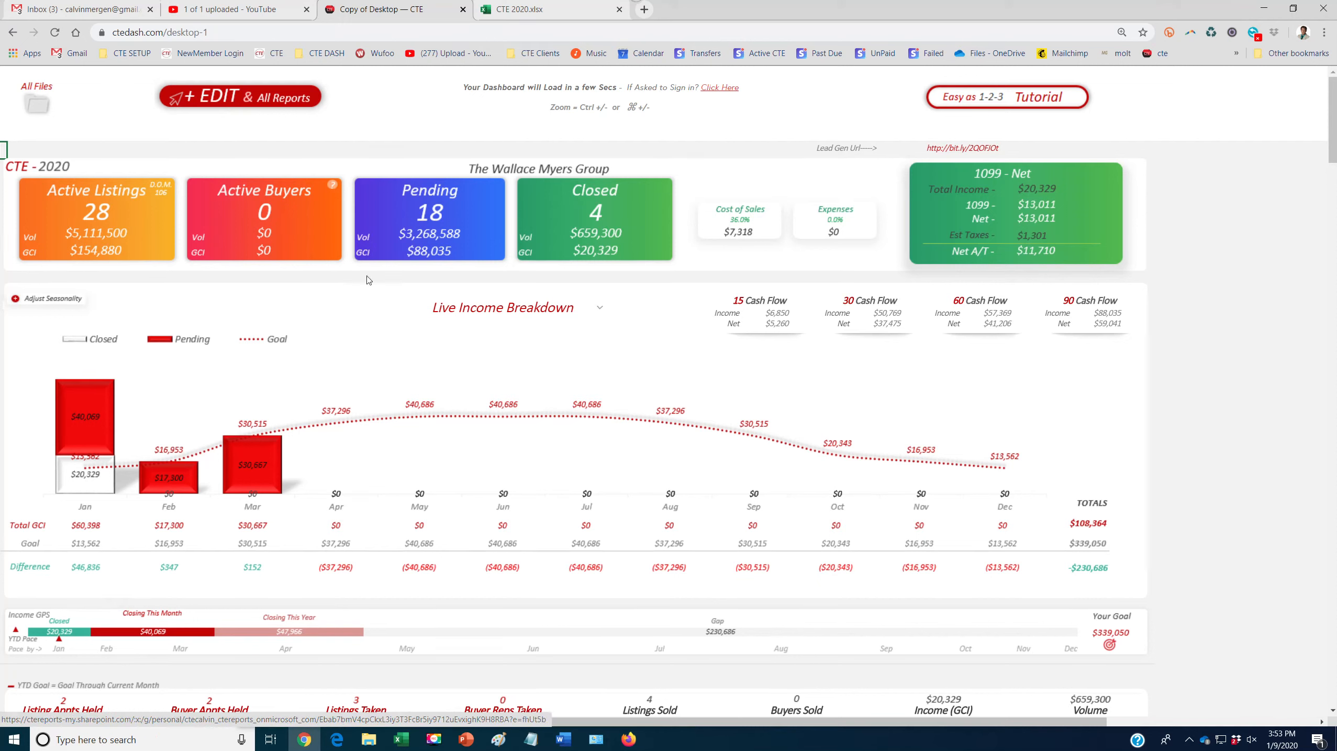
pyautogui.moveTo(778, 306)
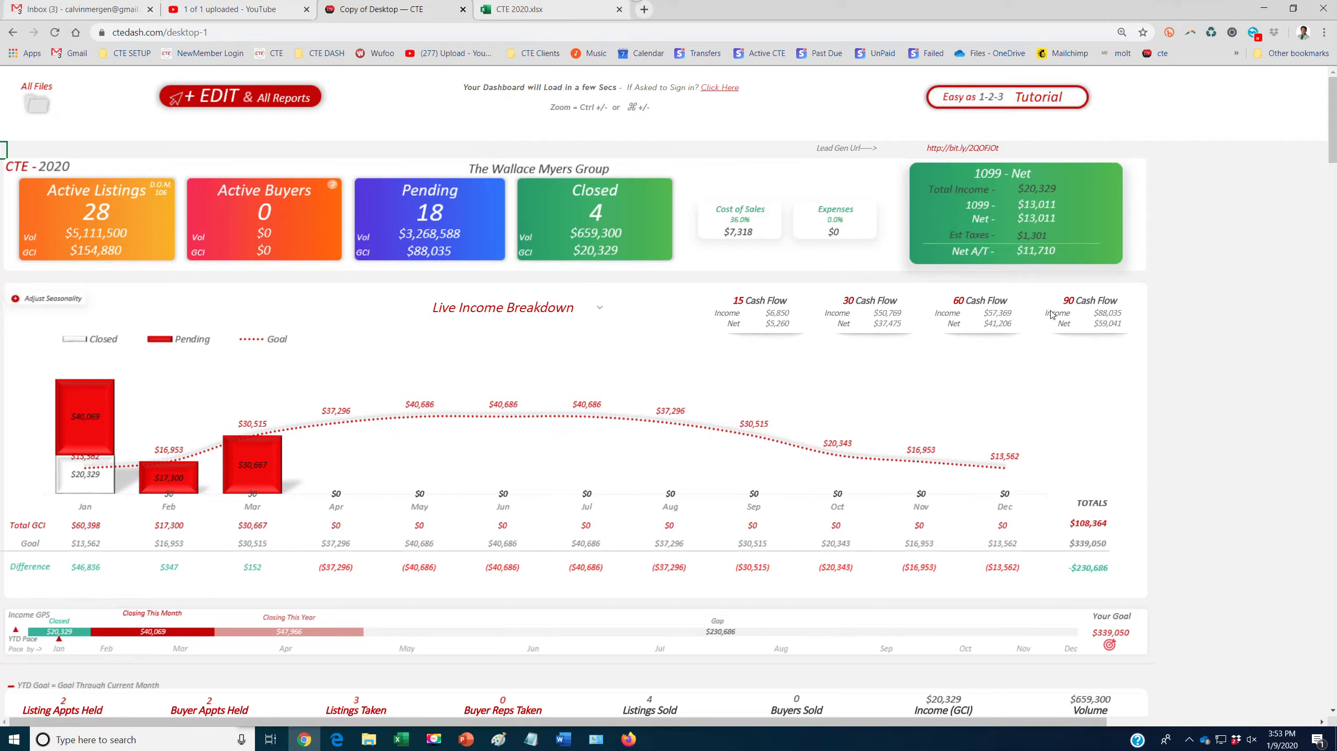
pyautogui.moveTo(325, 470)
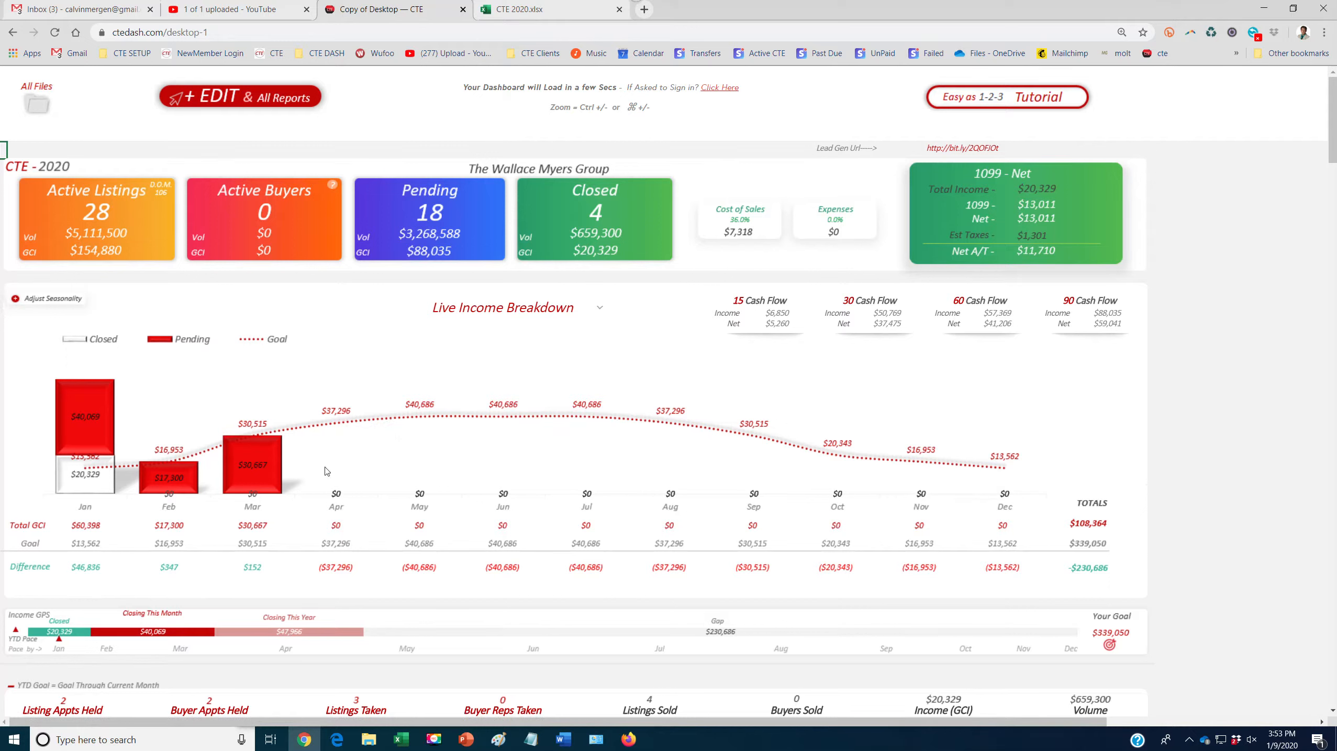
pyautogui.moveTo(68, 430)
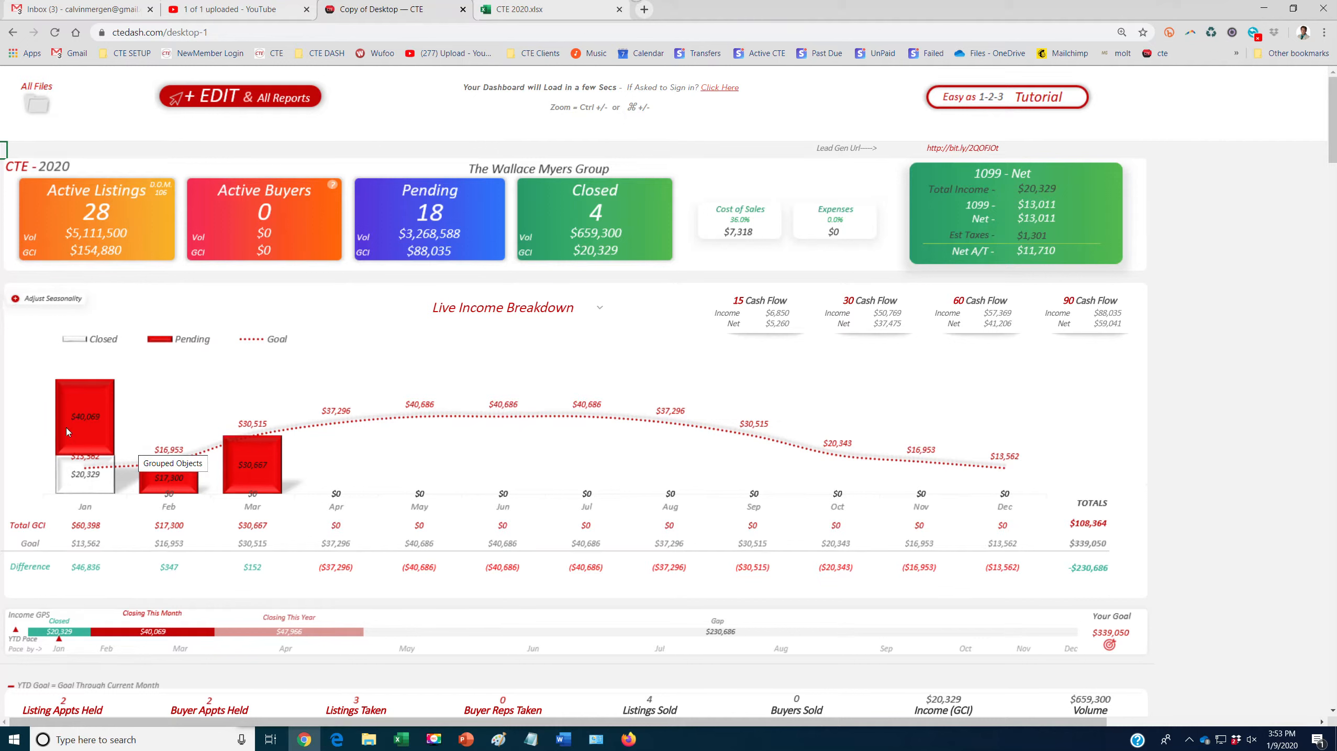
pyautogui.scroll(-3)
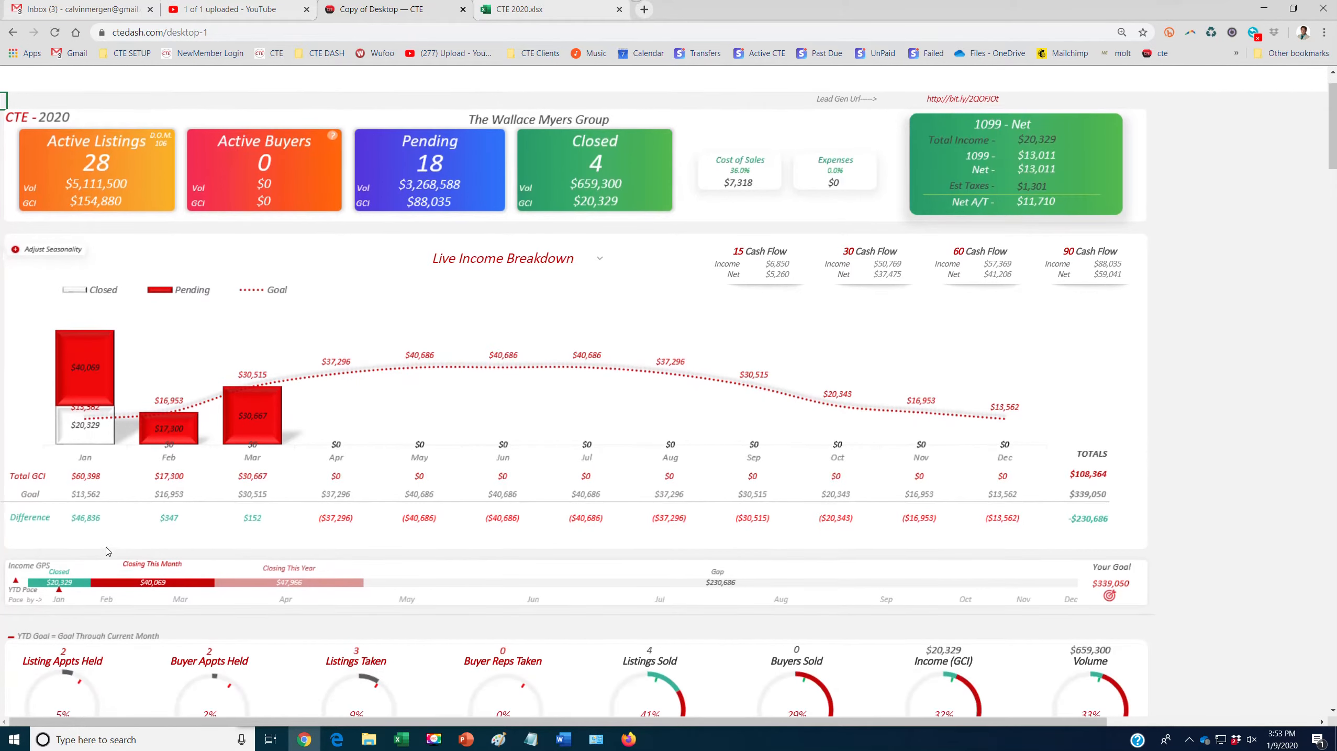
pyautogui.moveTo(896, 580)
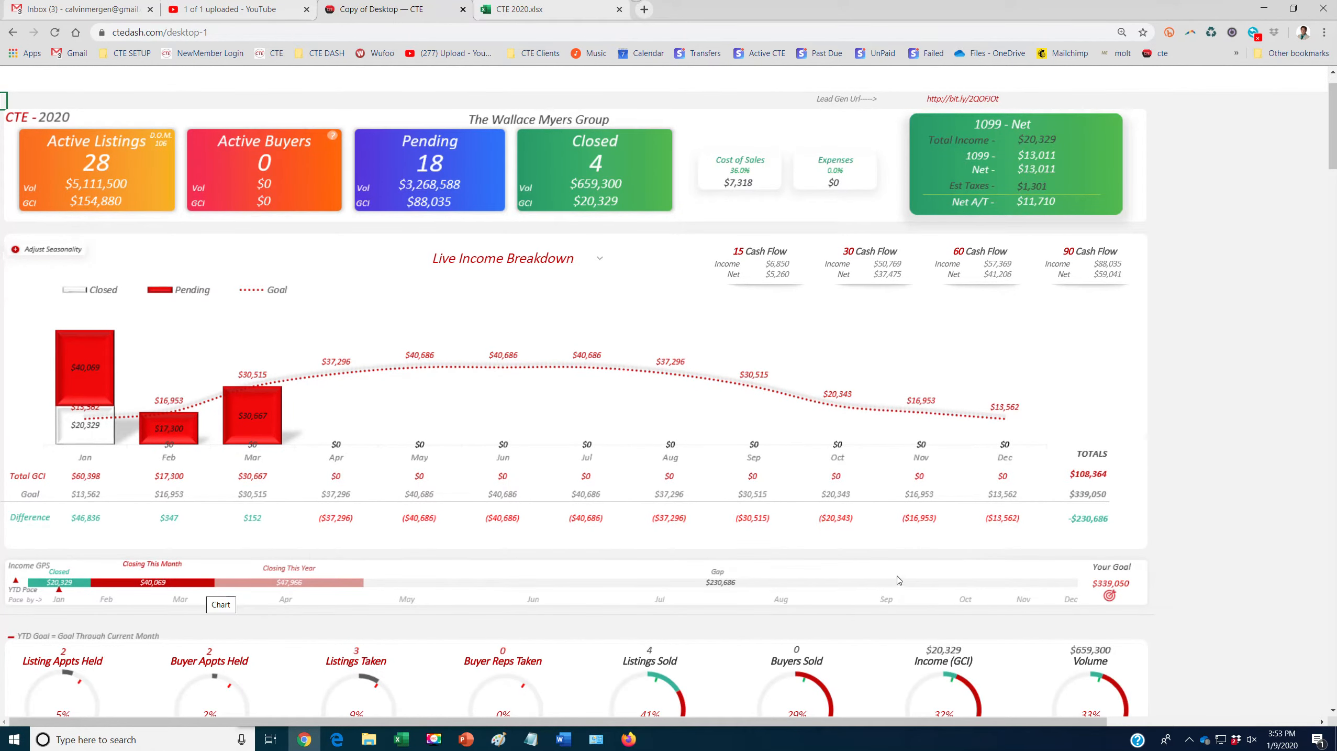
pyautogui.moveTo(170, 588)
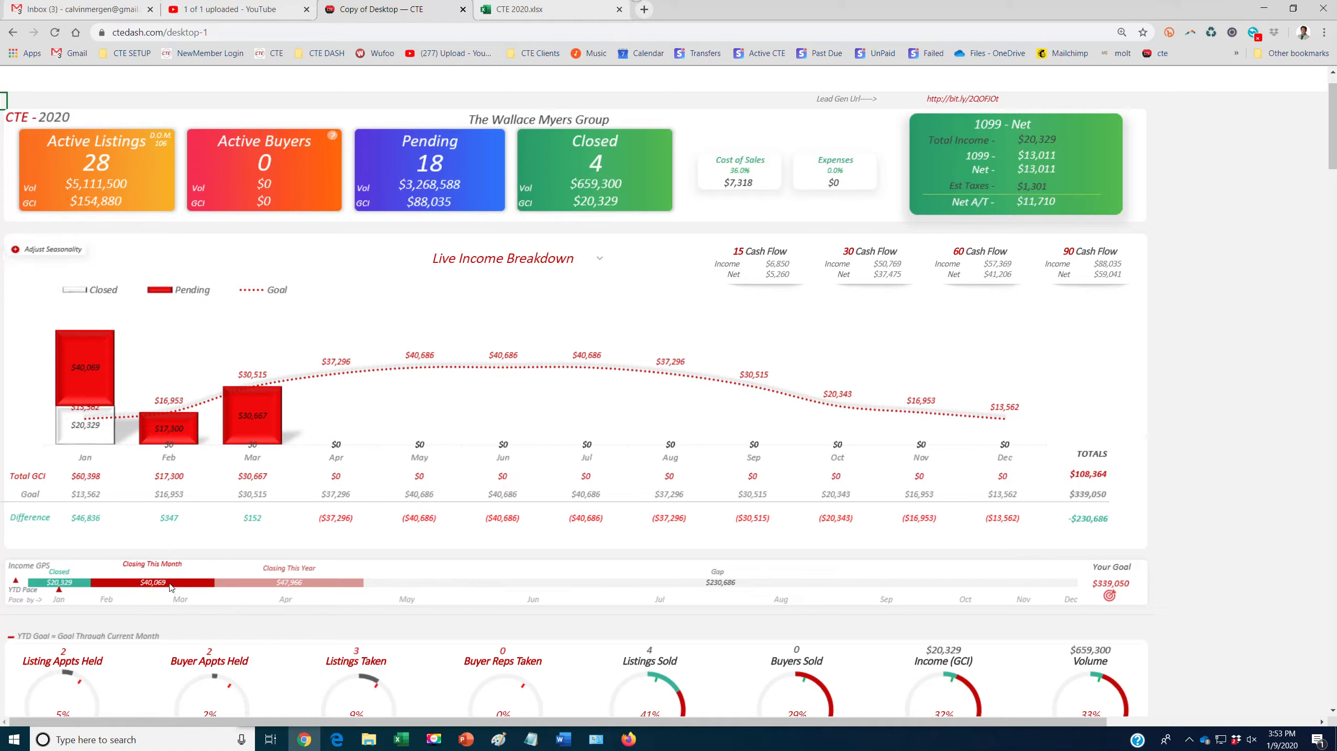
pyautogui.moveTo(288, 583)
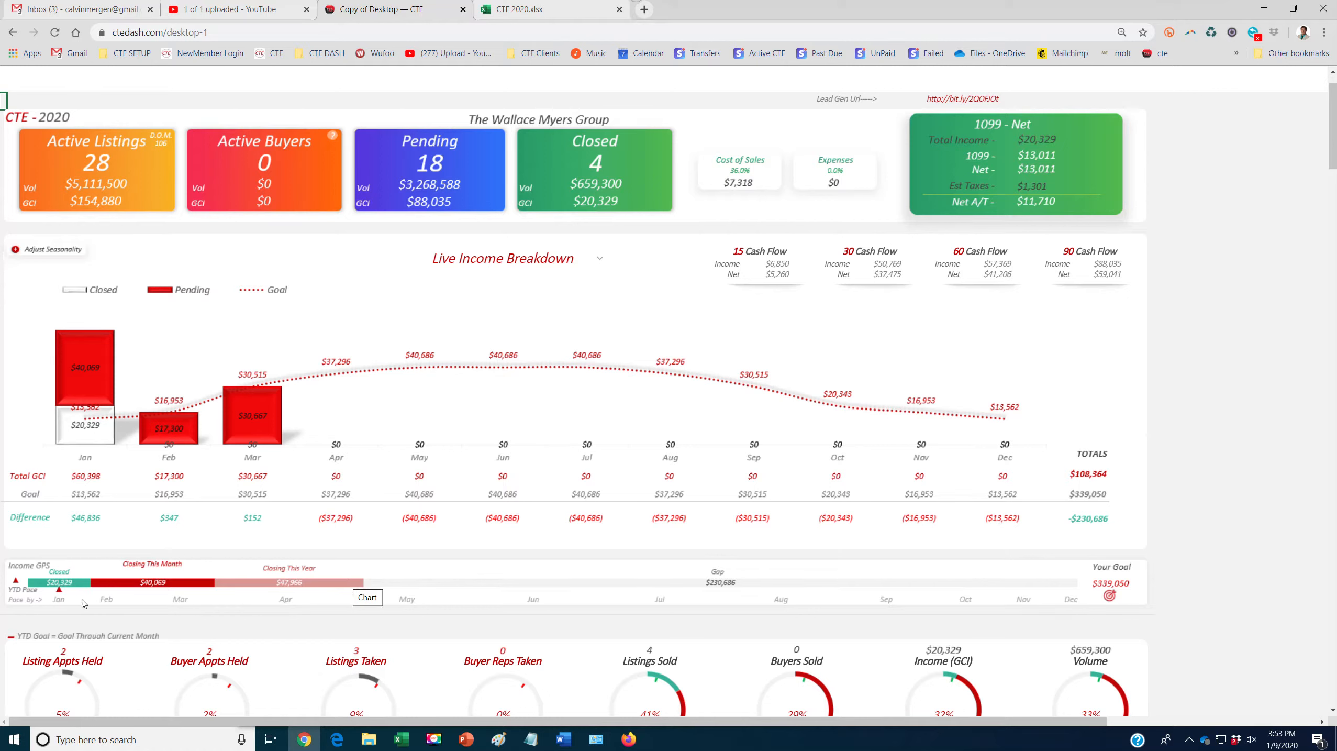
pyautogui.moveTo(254, 598)
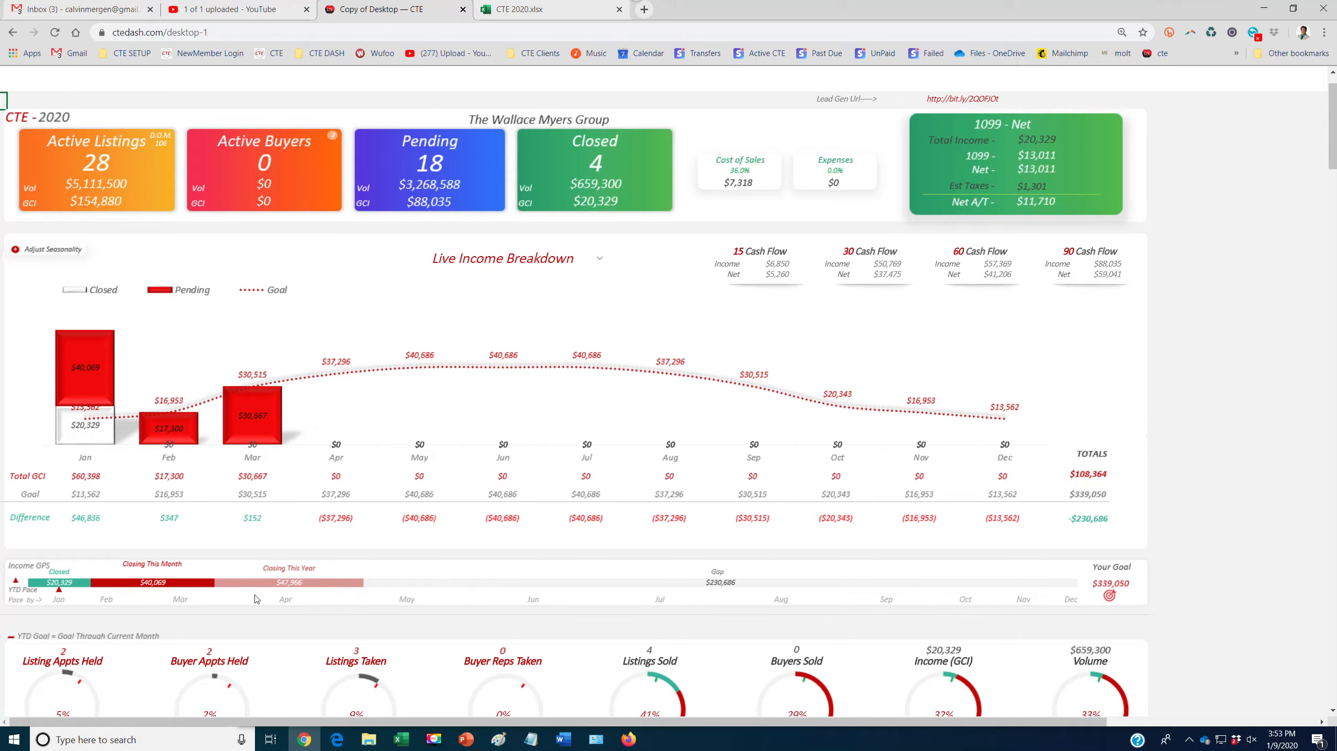
pyautogui.moveTo(60, 595)
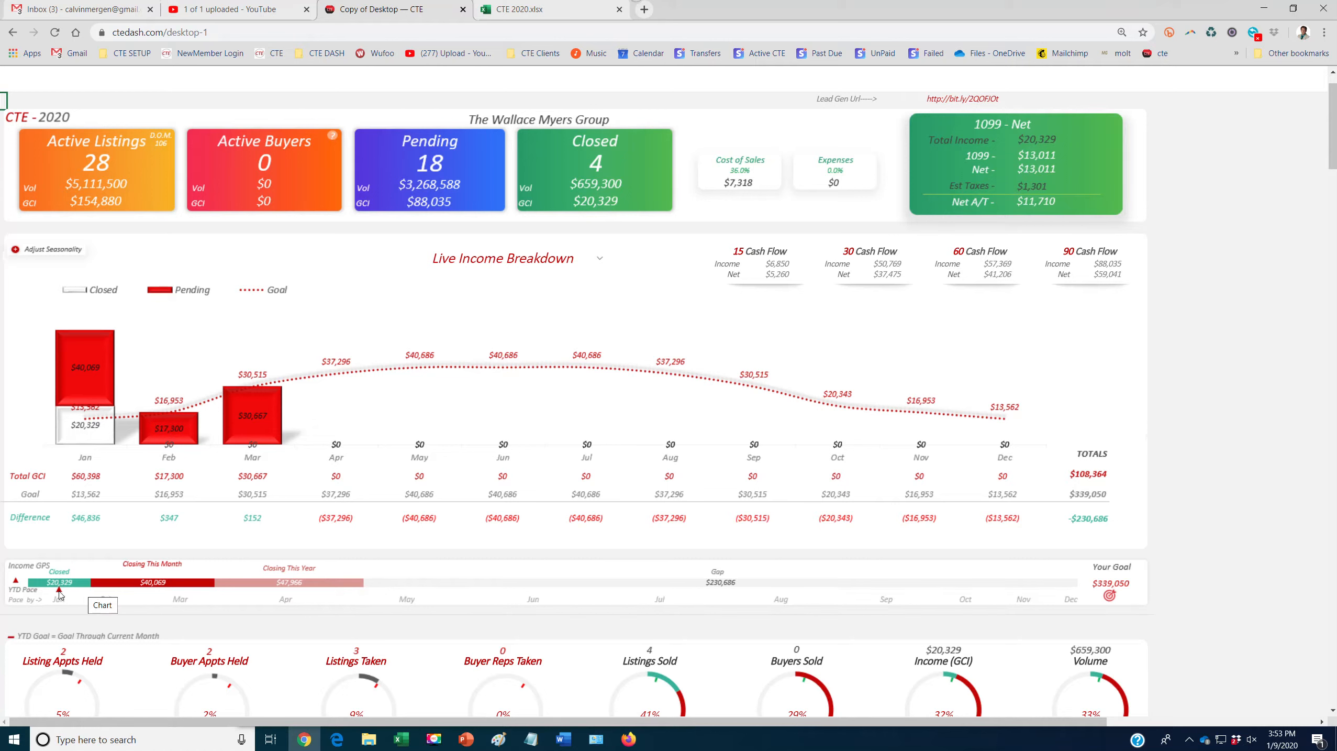
pyautogui.moveTo(169, 597)
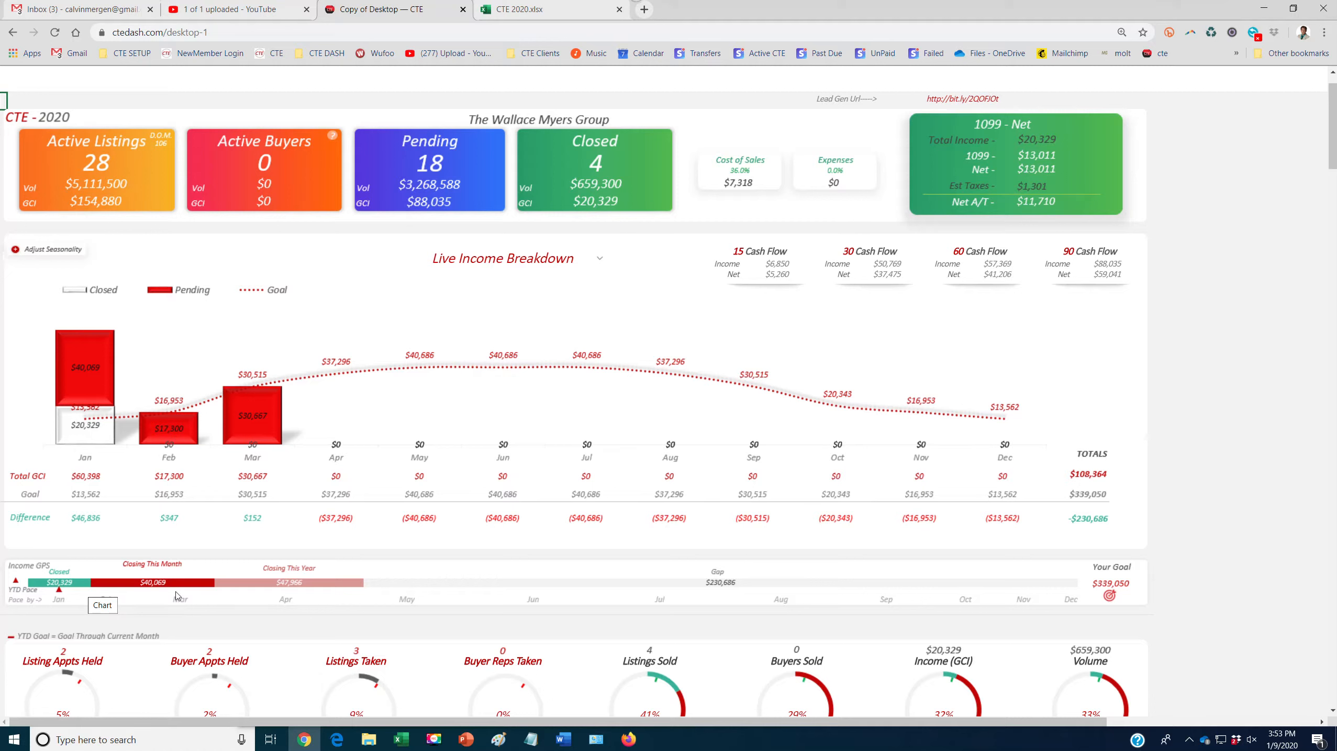
pyautogui.moveTo(866, 582)
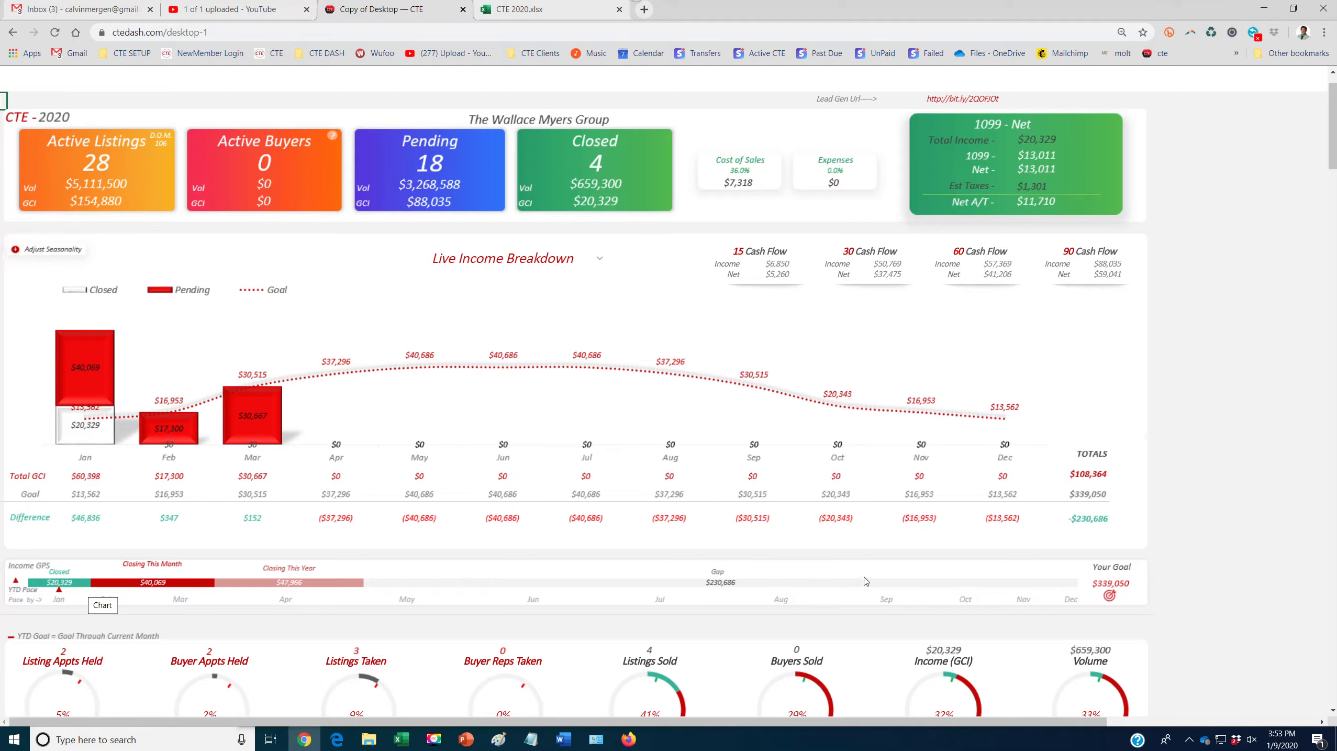
pyautogui.moveTo(1126, 558)
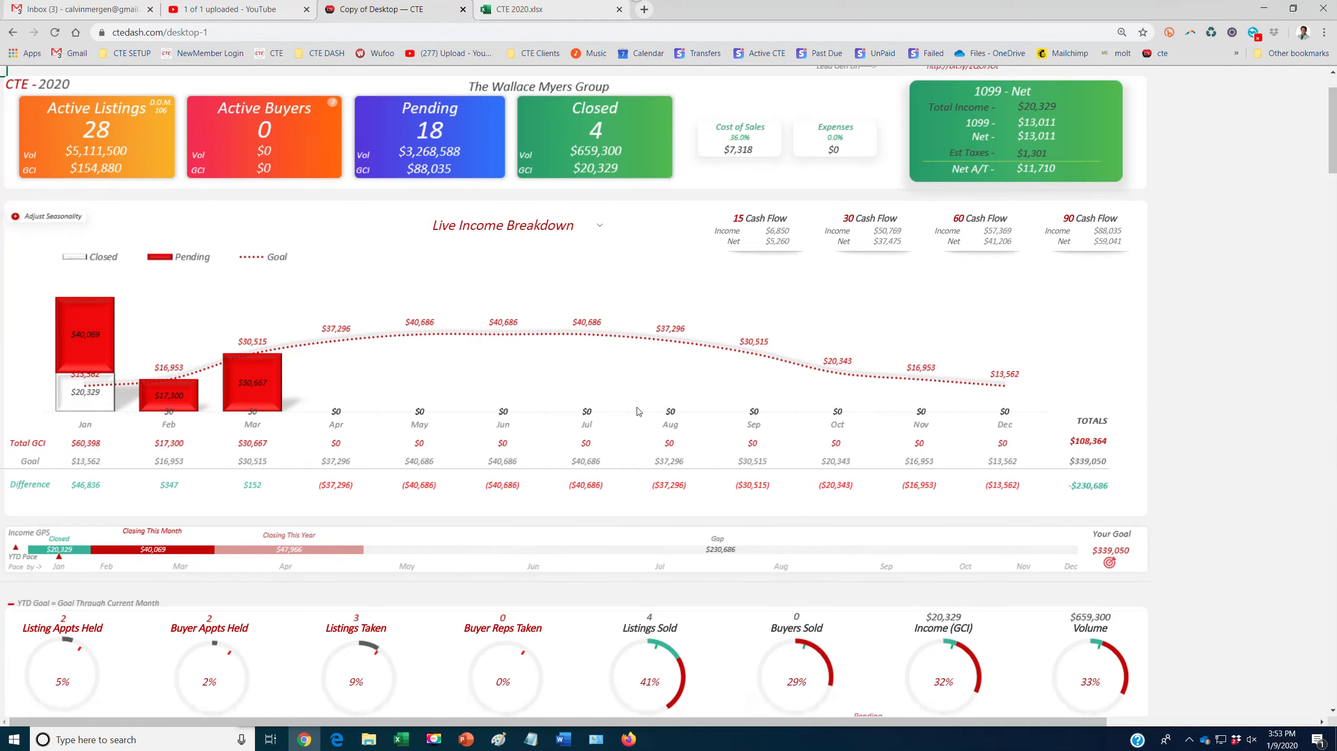
pyautogui.scroll(-3)
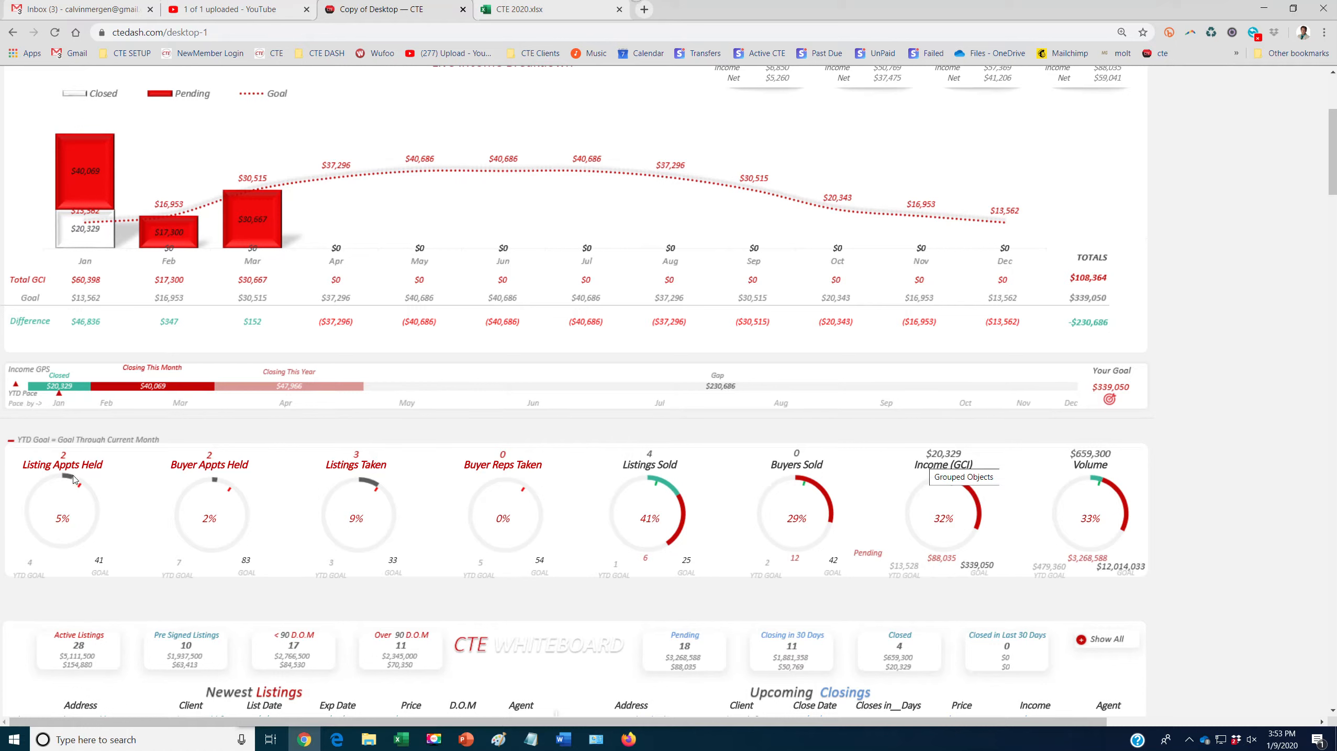
pyautogui.moveTo(203, 469)
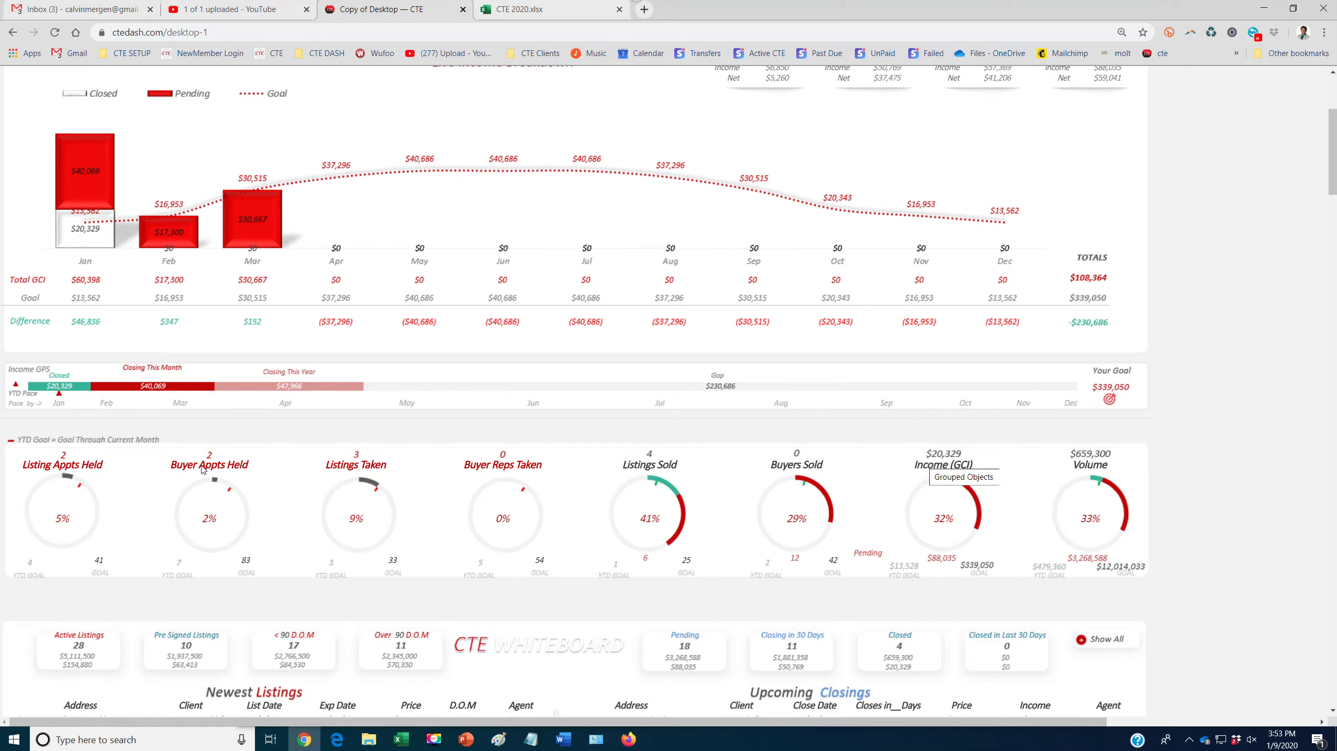
pyautogui.moveTo(505, 466)
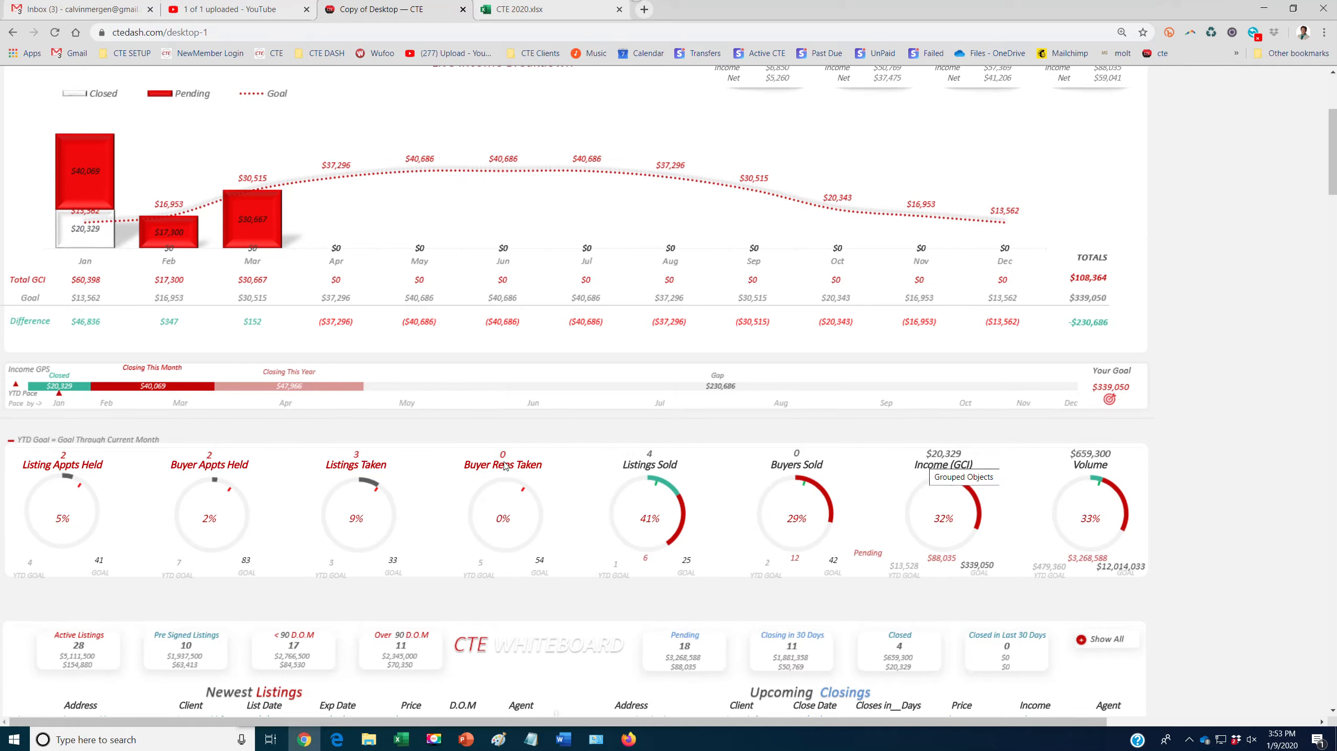
pyautogui.moveTo(793, 459)
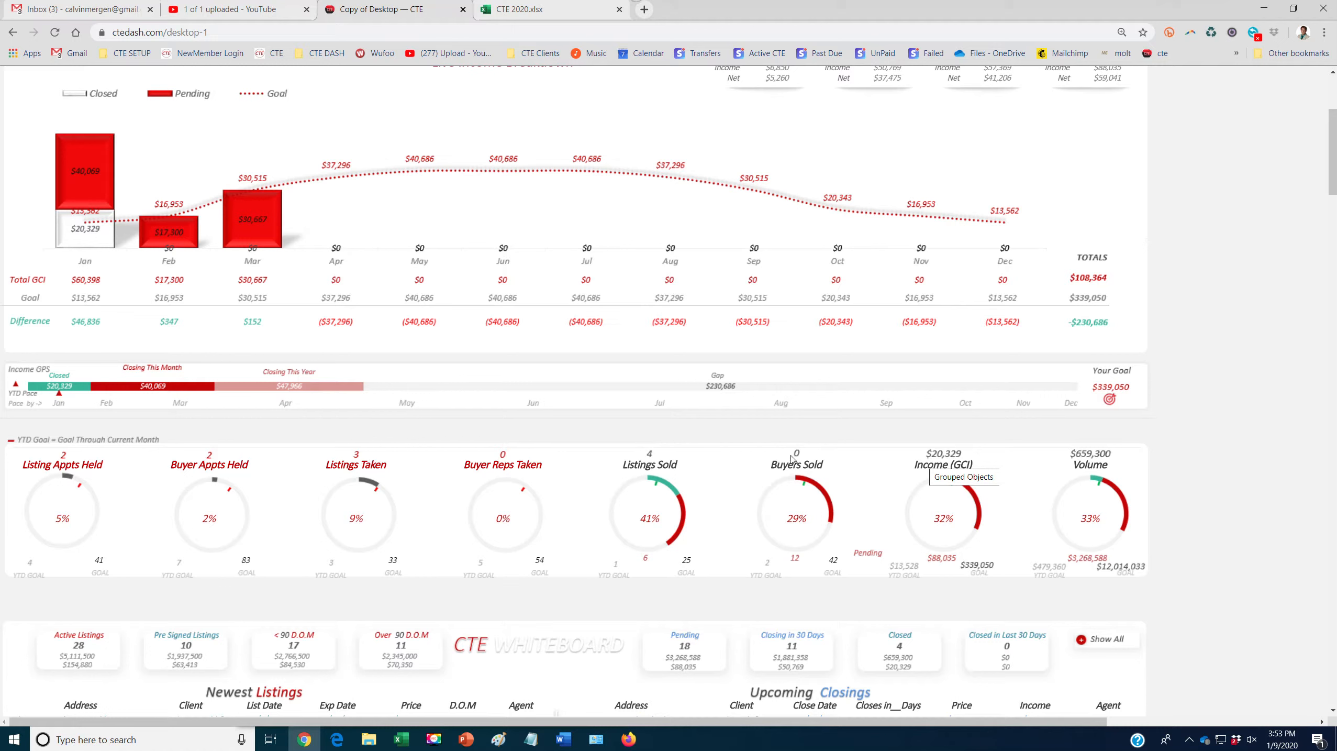
pyautogui.moveTo(1113, 473)
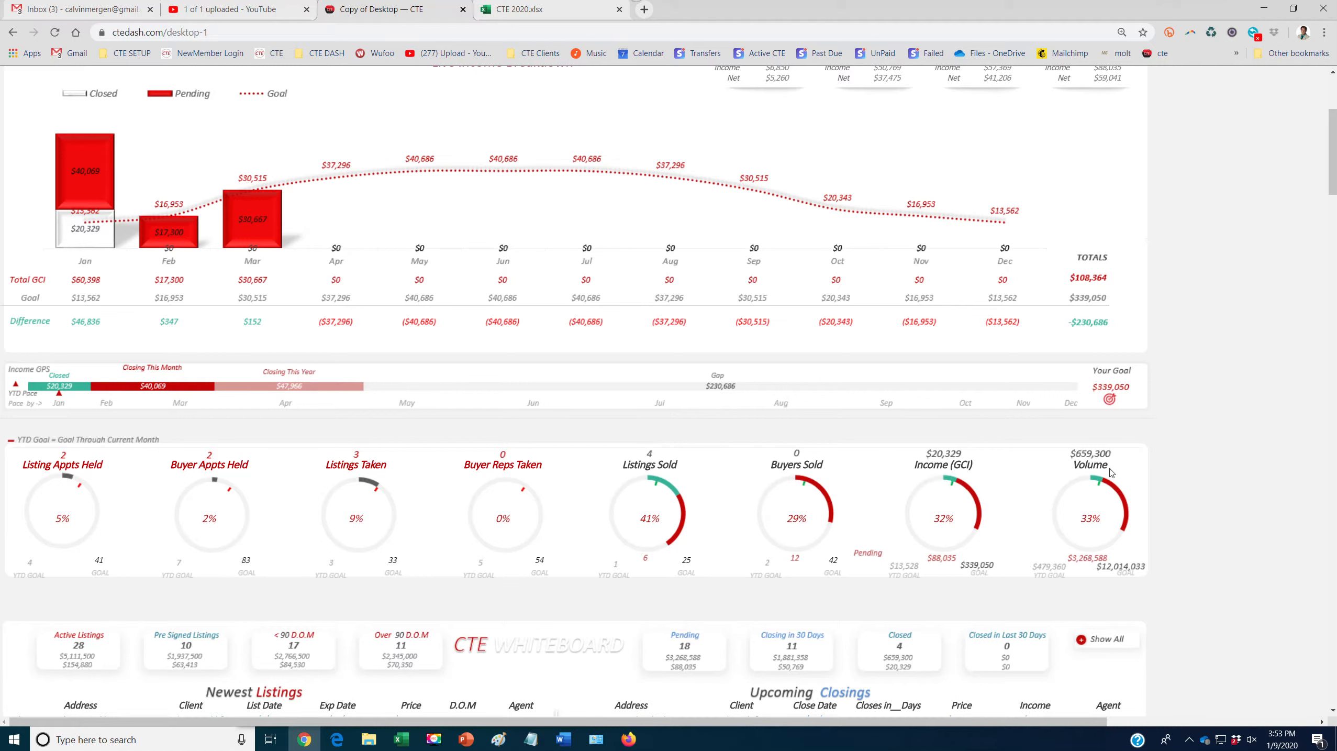
pyautogui.moveTo(958, 521)
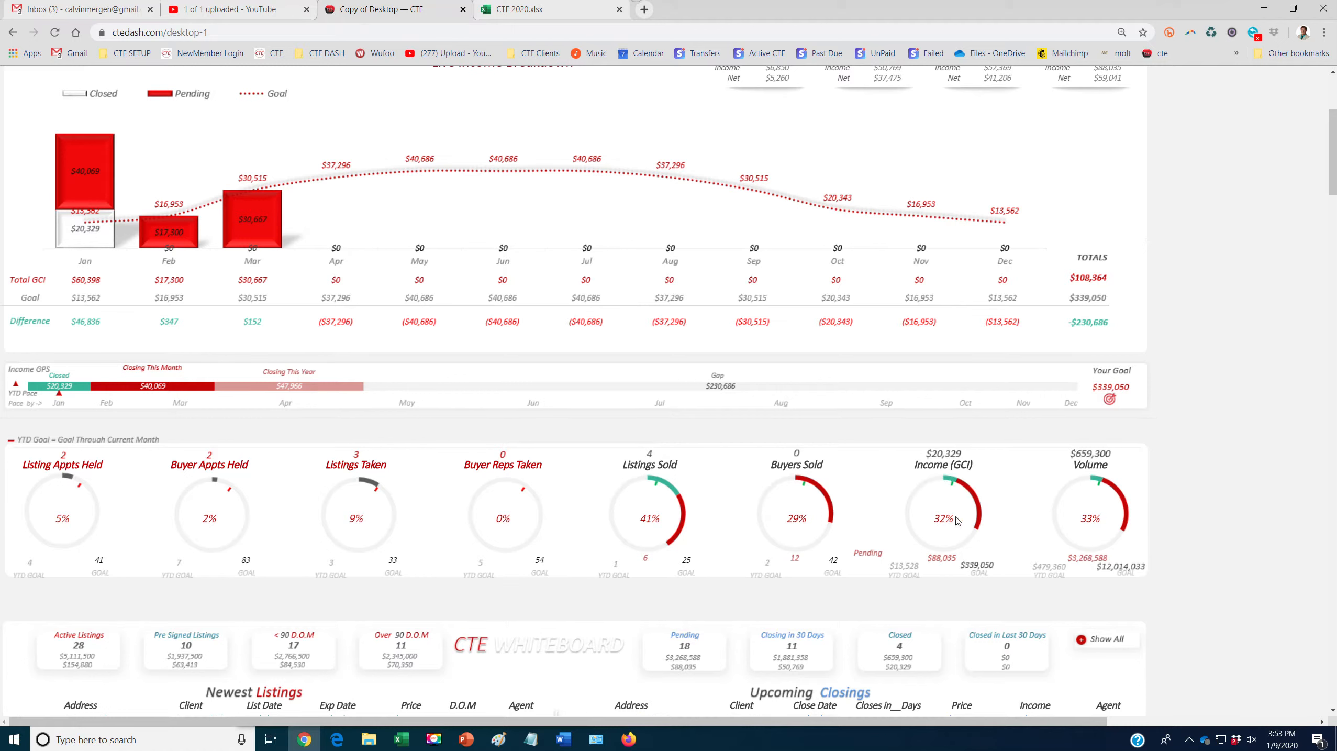
# Scroll to the Competition Board and reveal the competition metric choices for Closed Volume
pyautogui.scroll(-3)
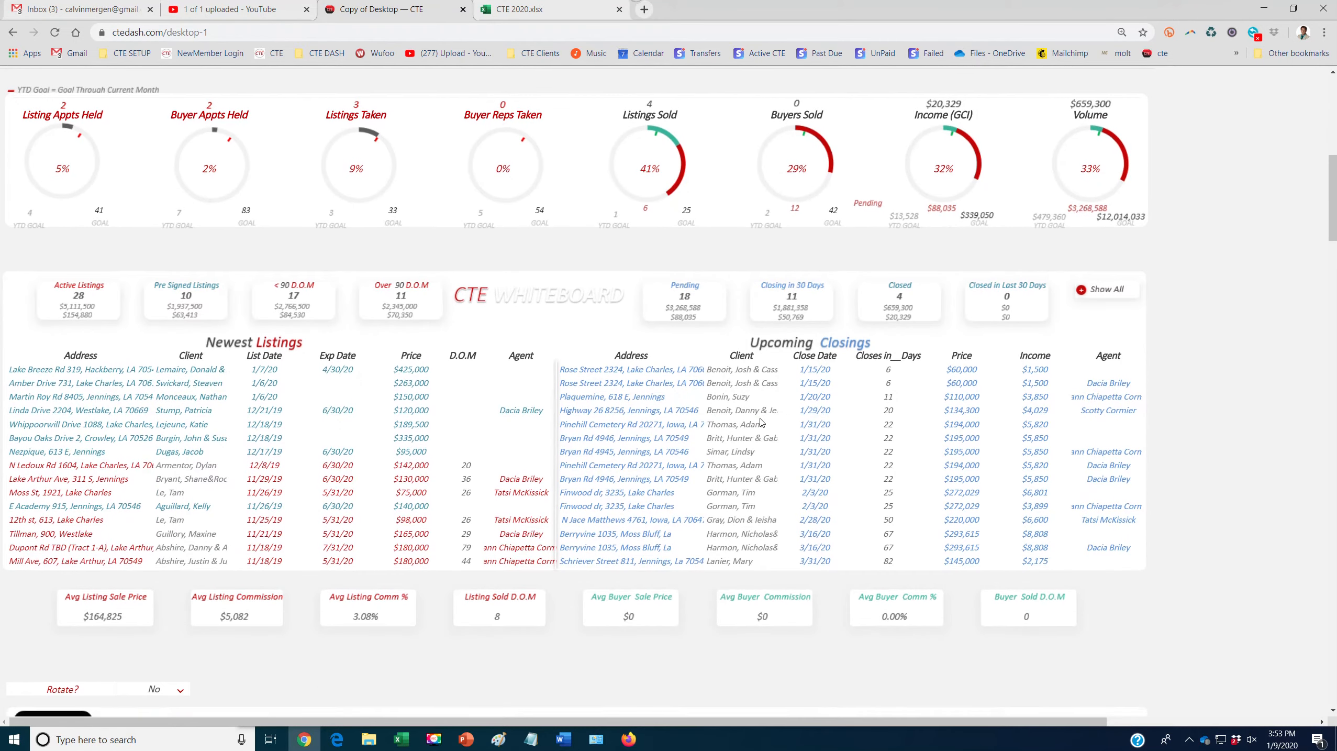
pyautogui.scroll(-3)
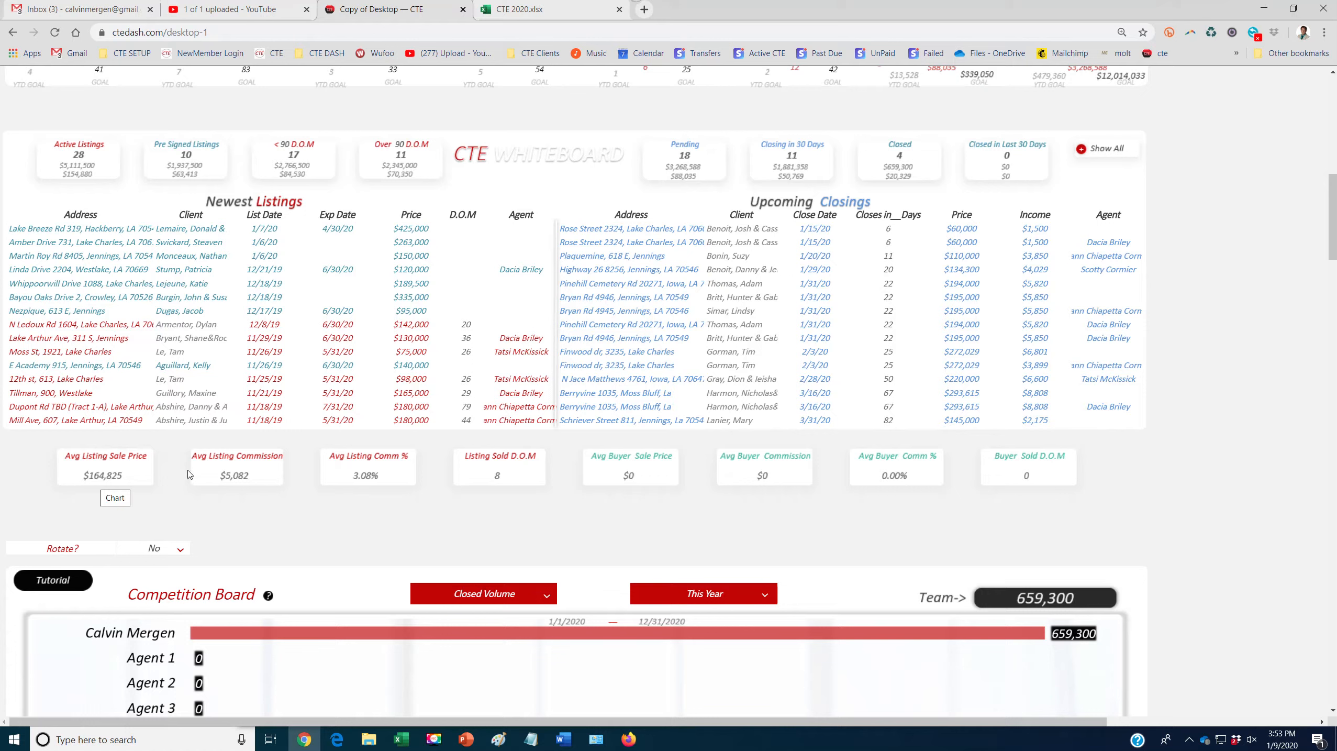
pyautogui.moveTo(518, 462)
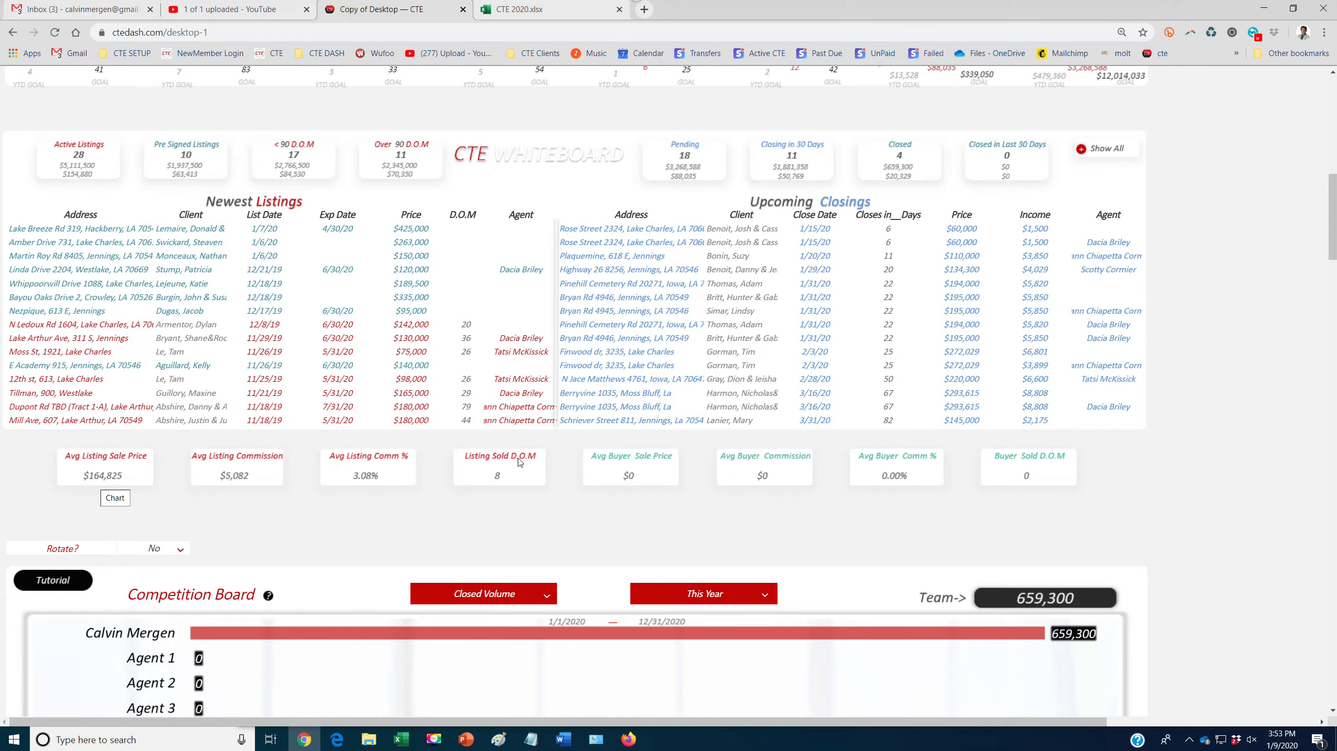
pyautogui.scroll(-3)
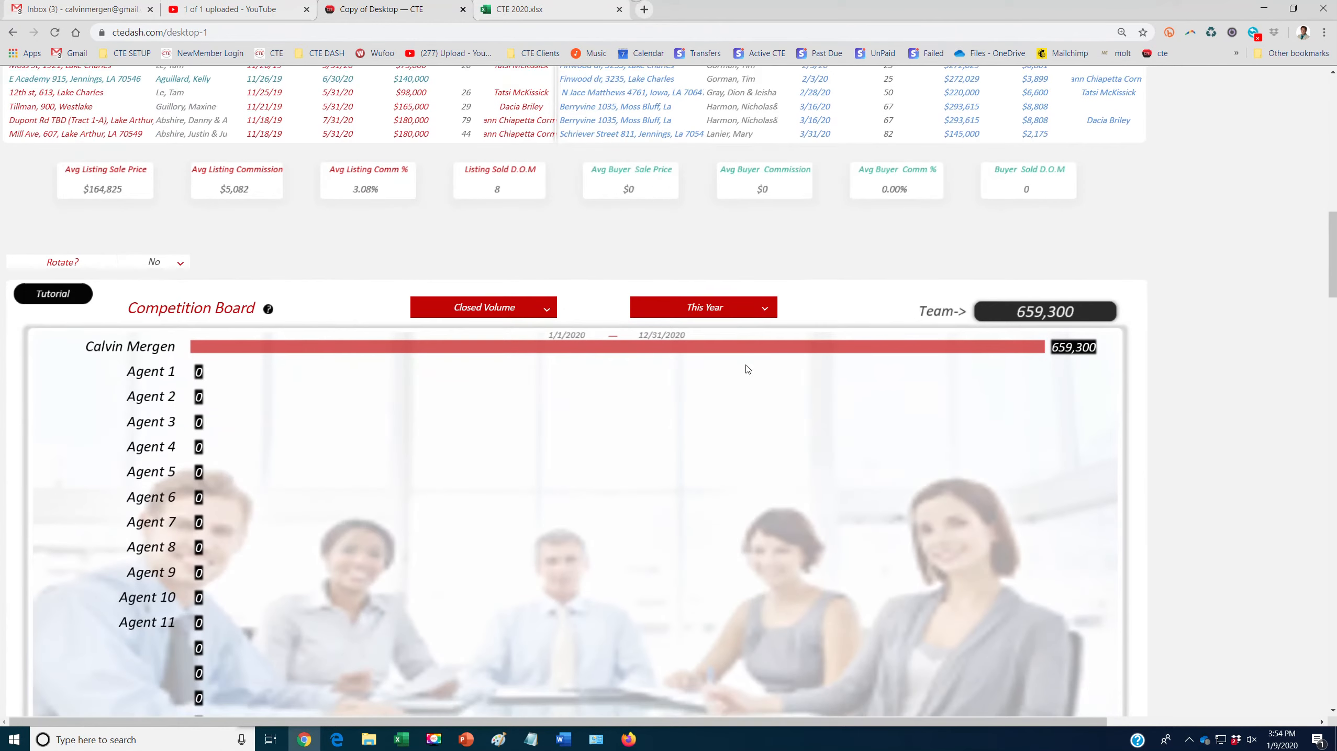
pyautogui.click(482, 307)
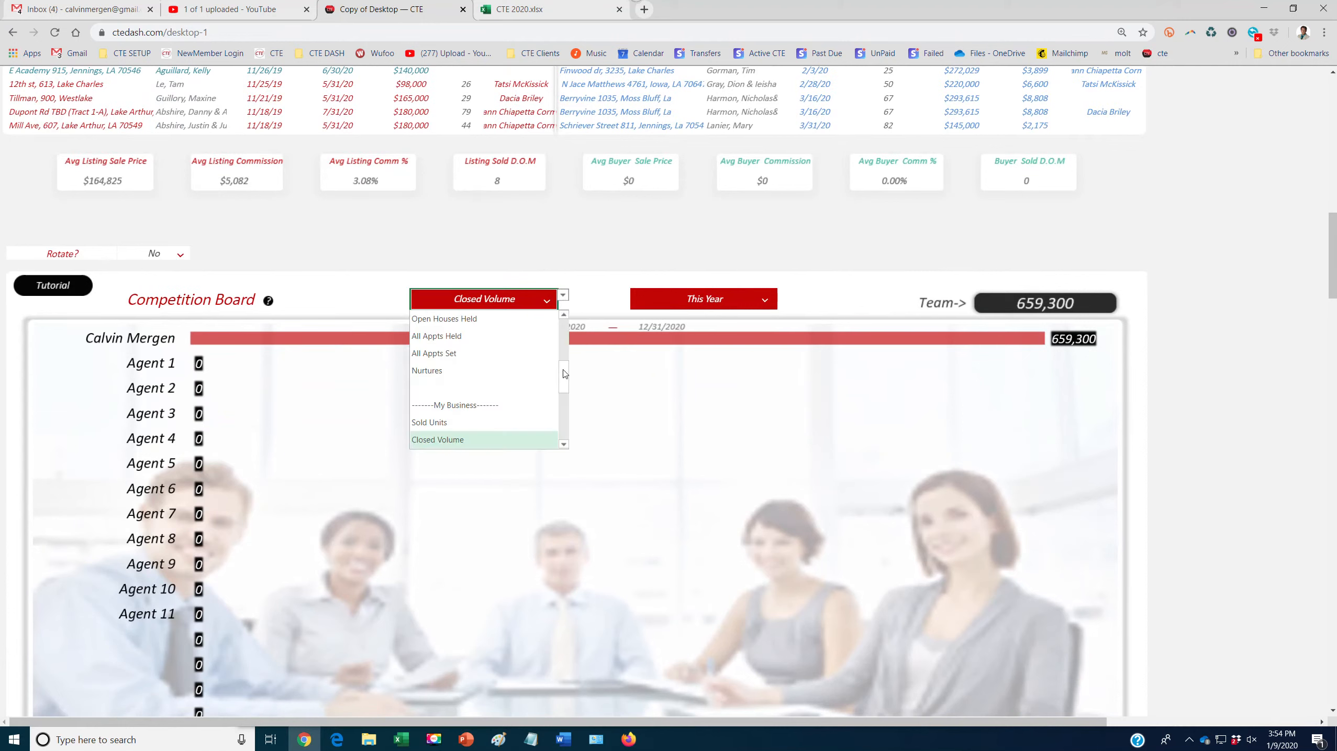
pyautogui.scroll(3)
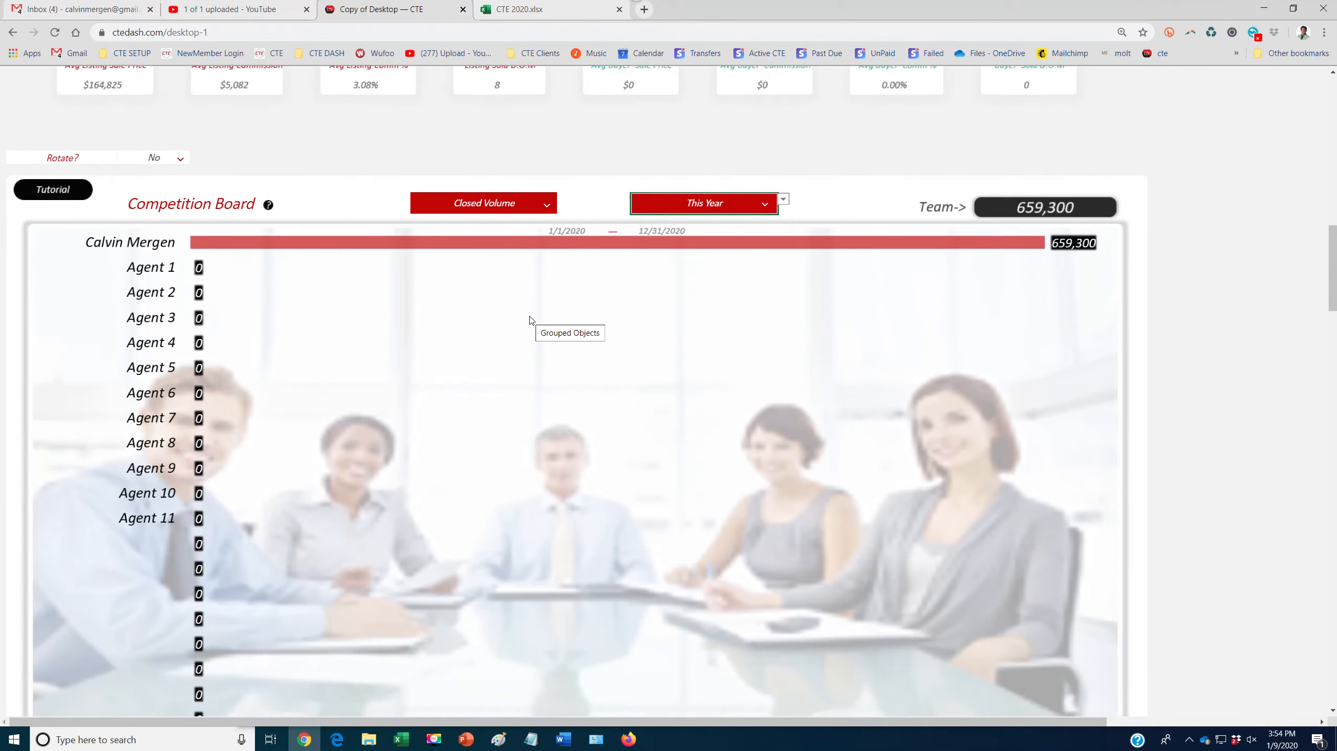
# Set the custom dashboard period to This Month (1/1–1/31/2020) so card goals rescale
pyautogui.scroll(-3)
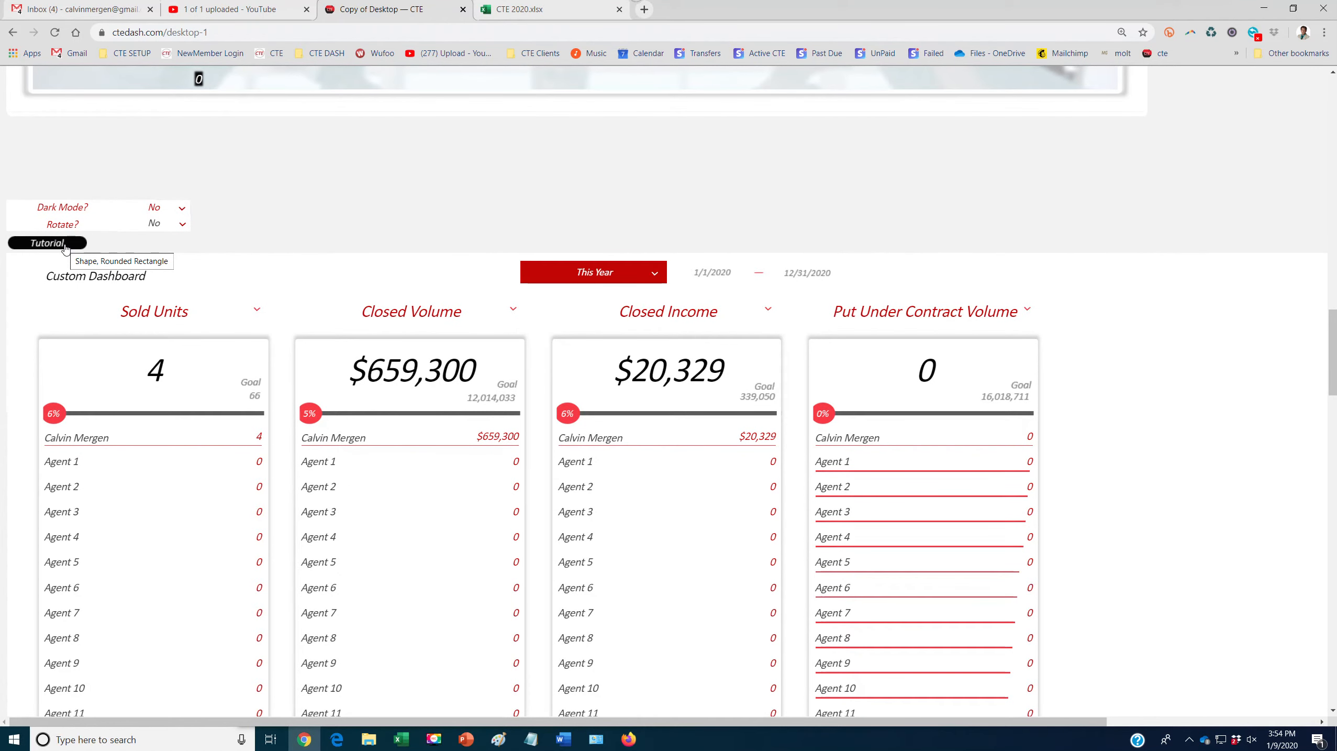
pyautogui.scroll(3)
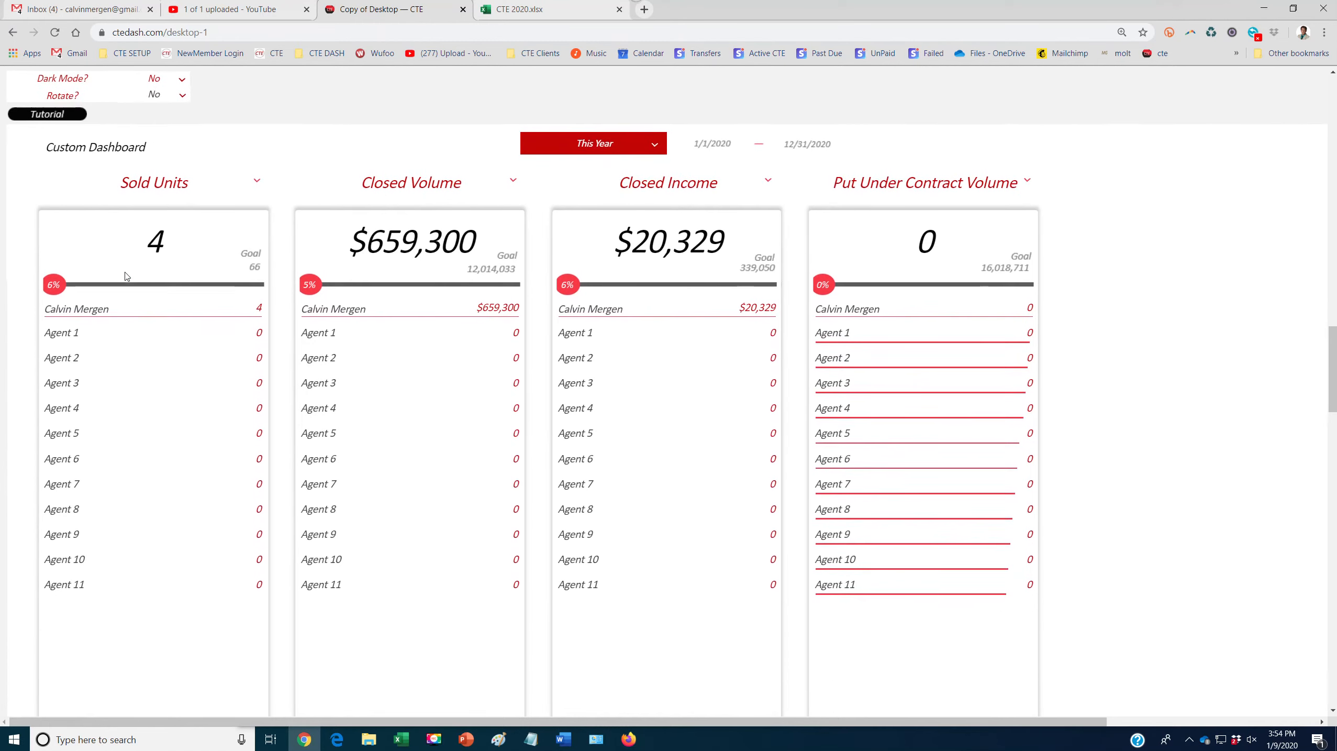
pyautogui.scroll(3)
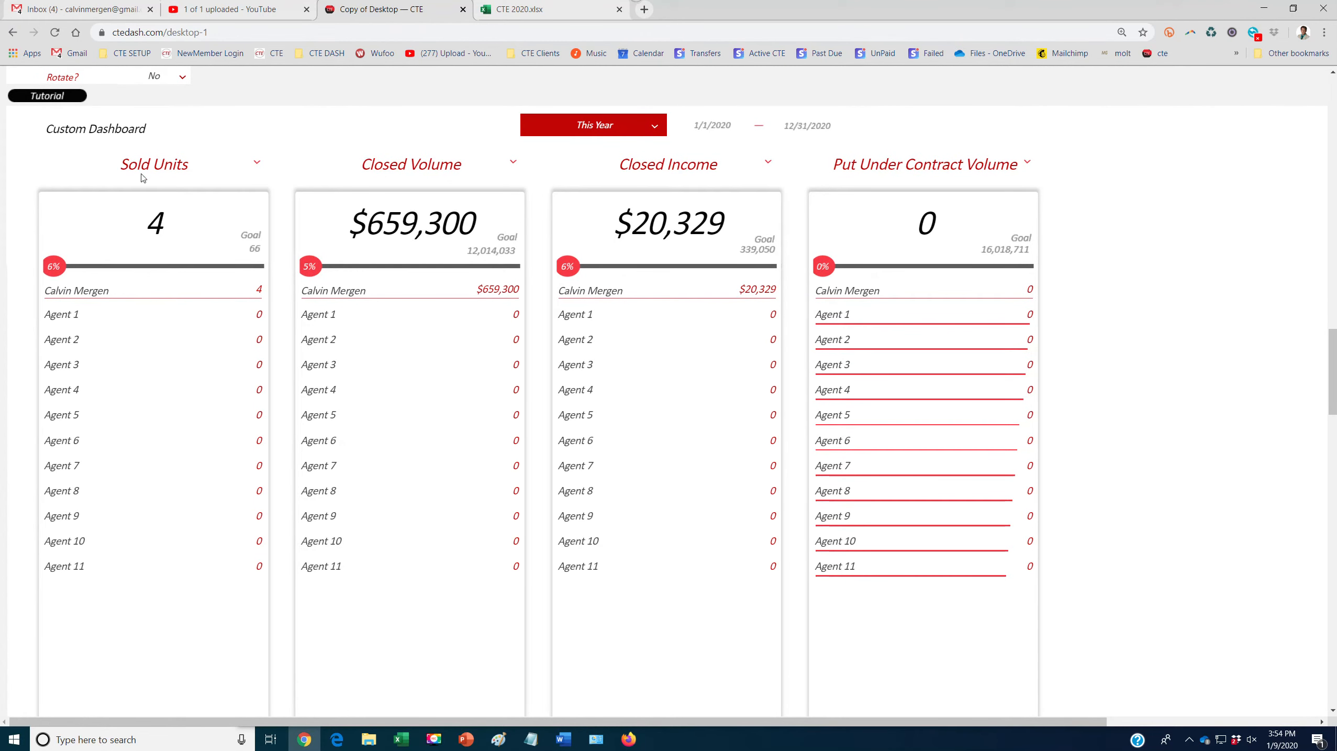
pyautogui.click(154, 163)
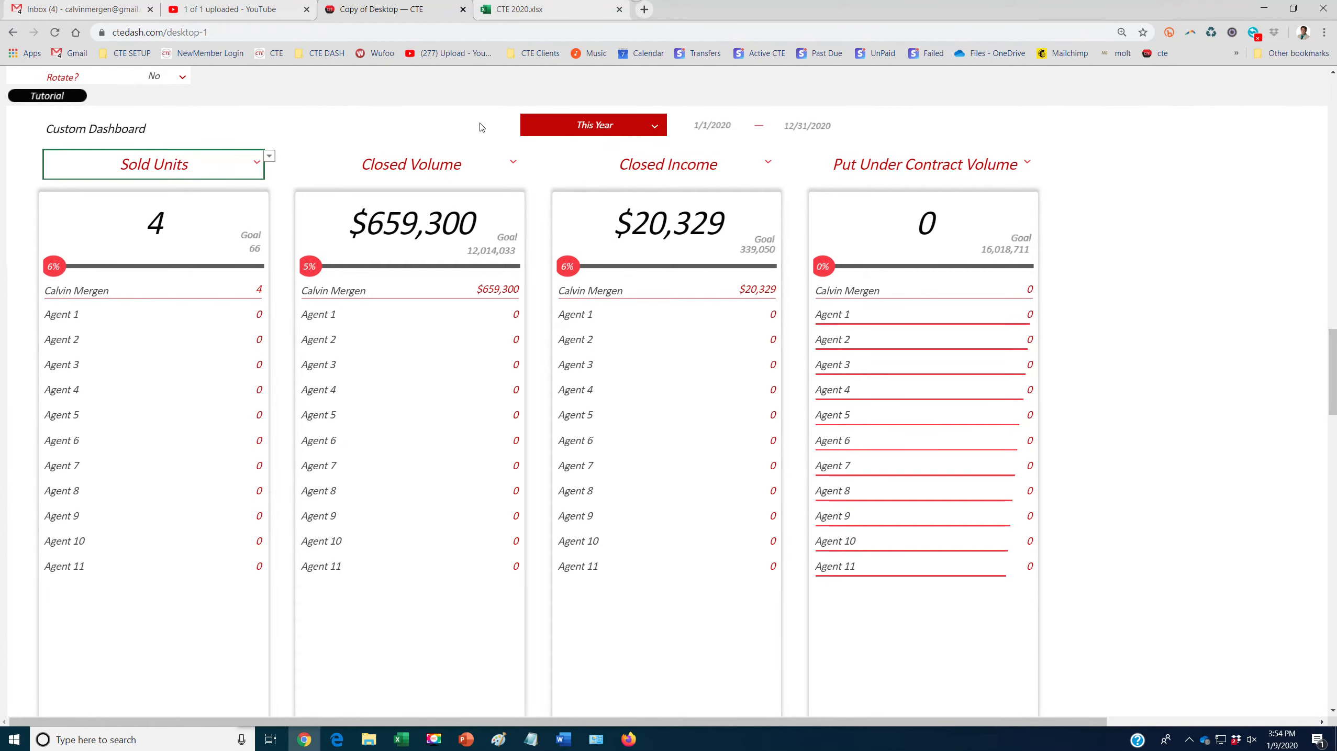
pyautogui.click(595, 124)
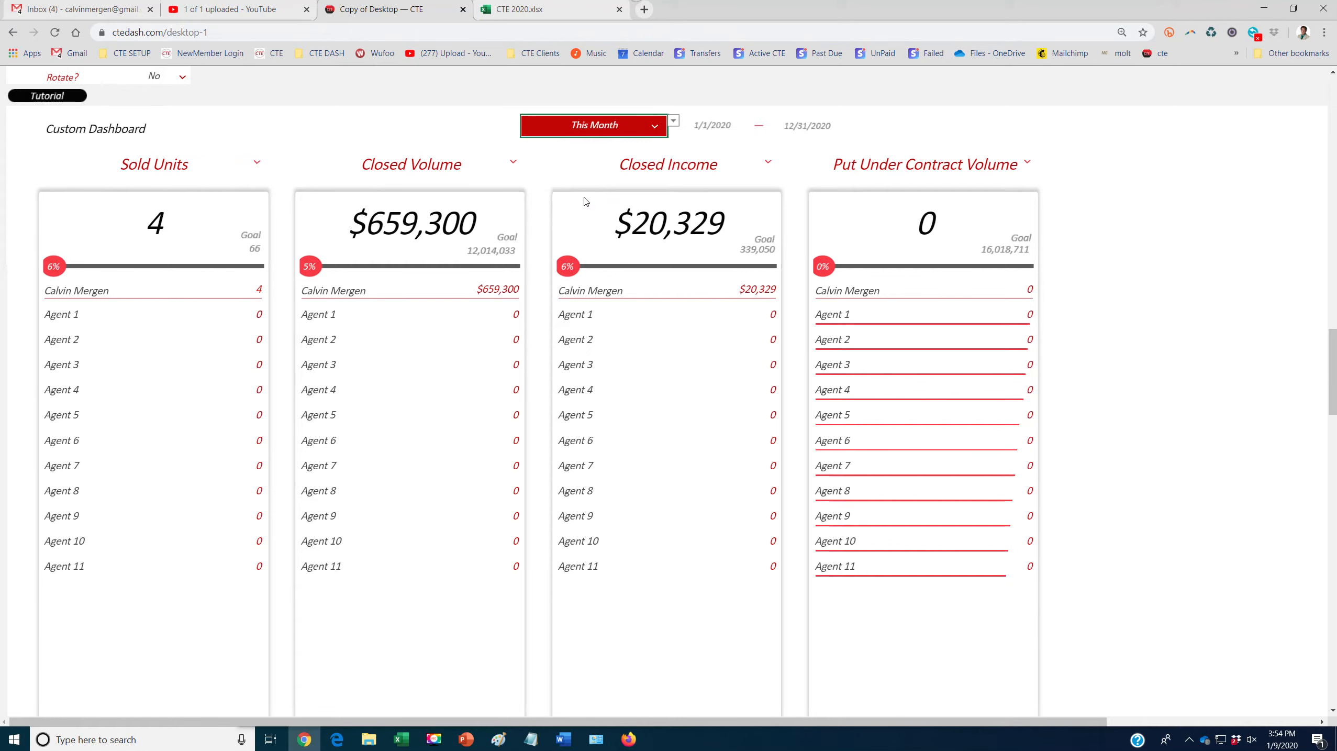
pyautogui.moveTo(498, 232)
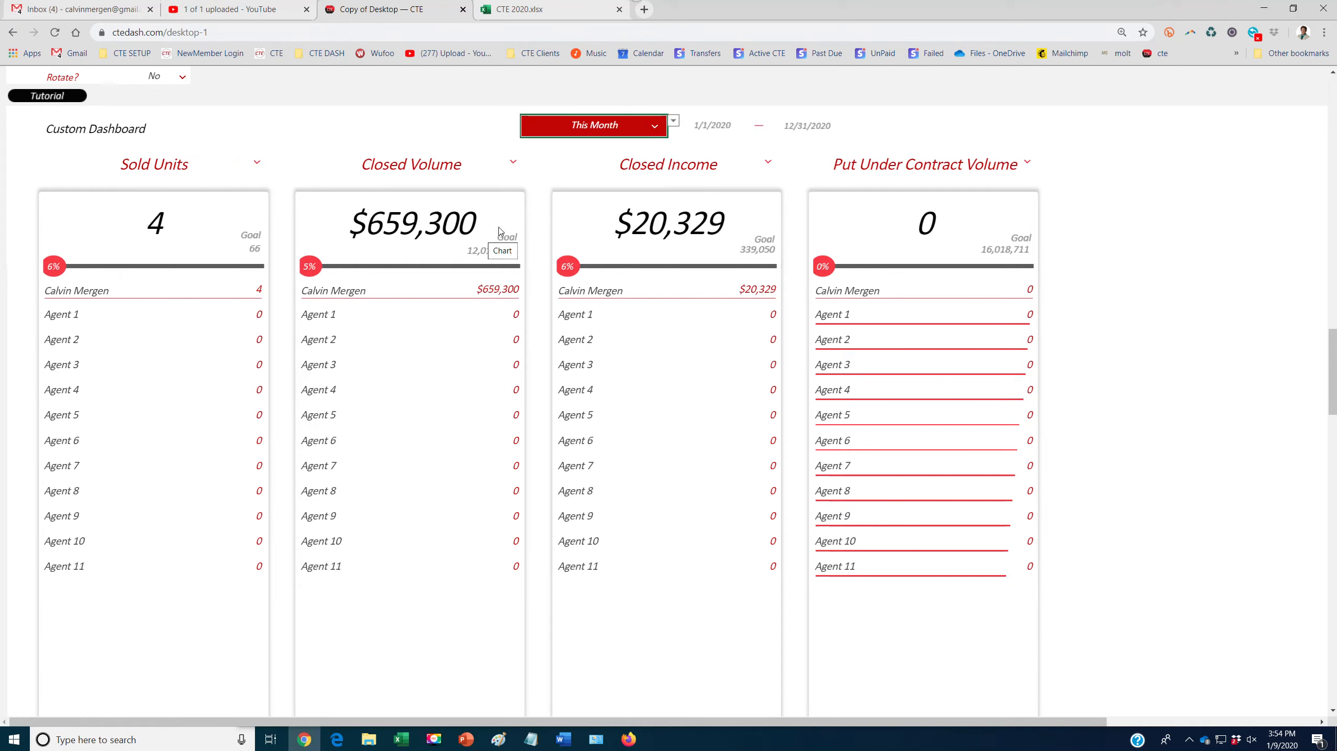
pyautogui.click(674, 125)
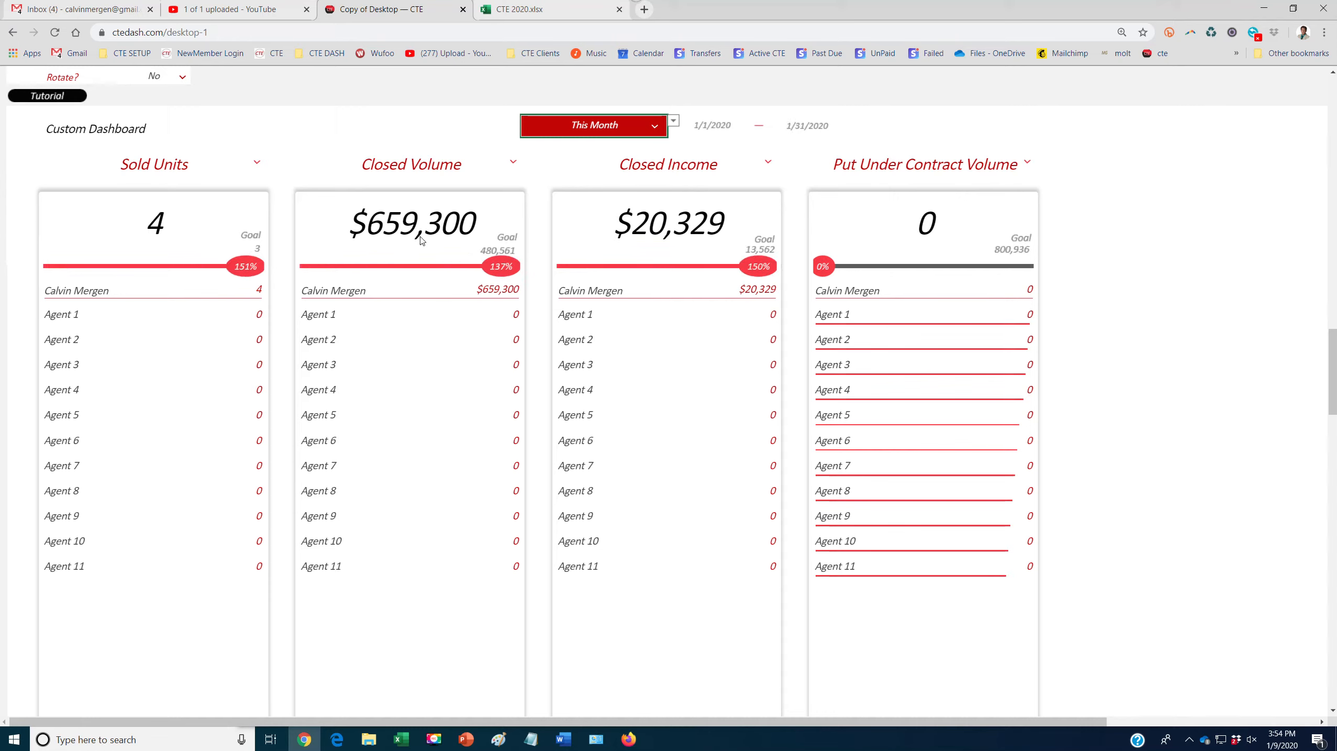
pyautogui.moveTo(390, 271)
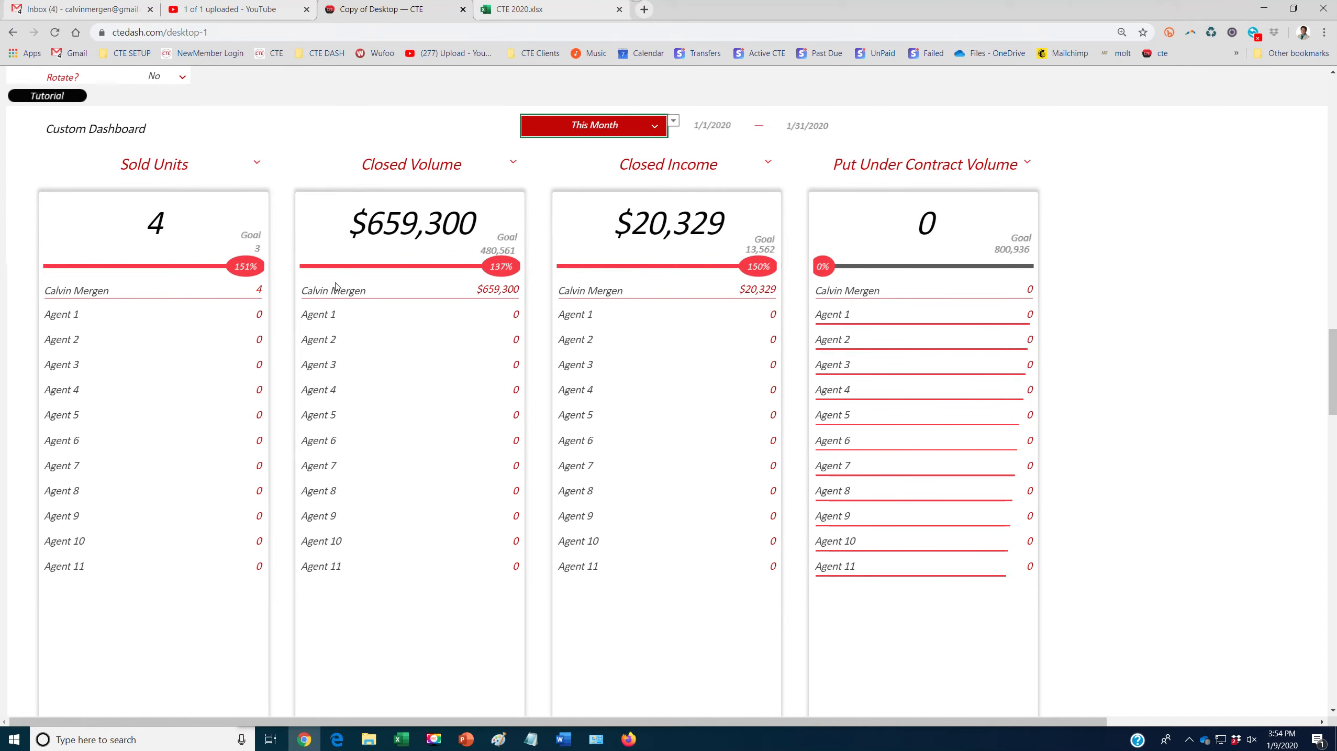
pyautogui.moveTo(332, 273)
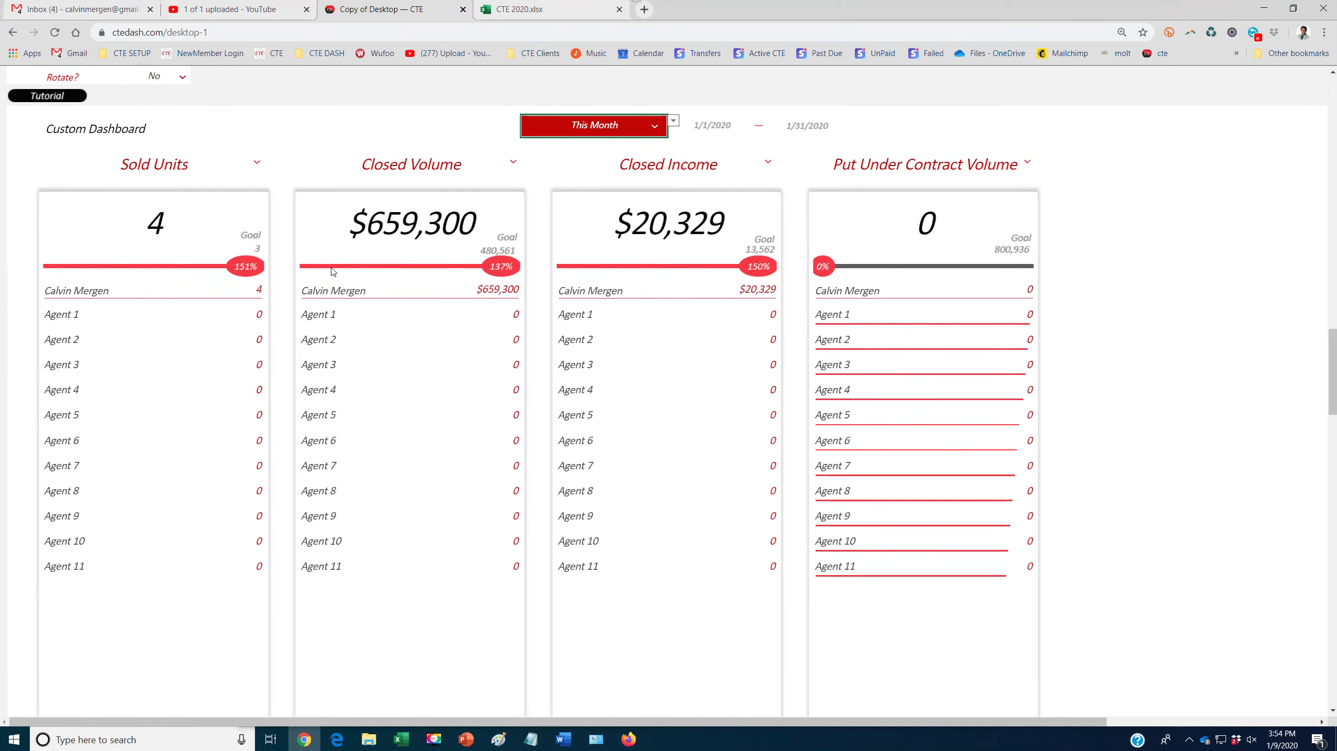
pyautogui.moveTo(62, 465)
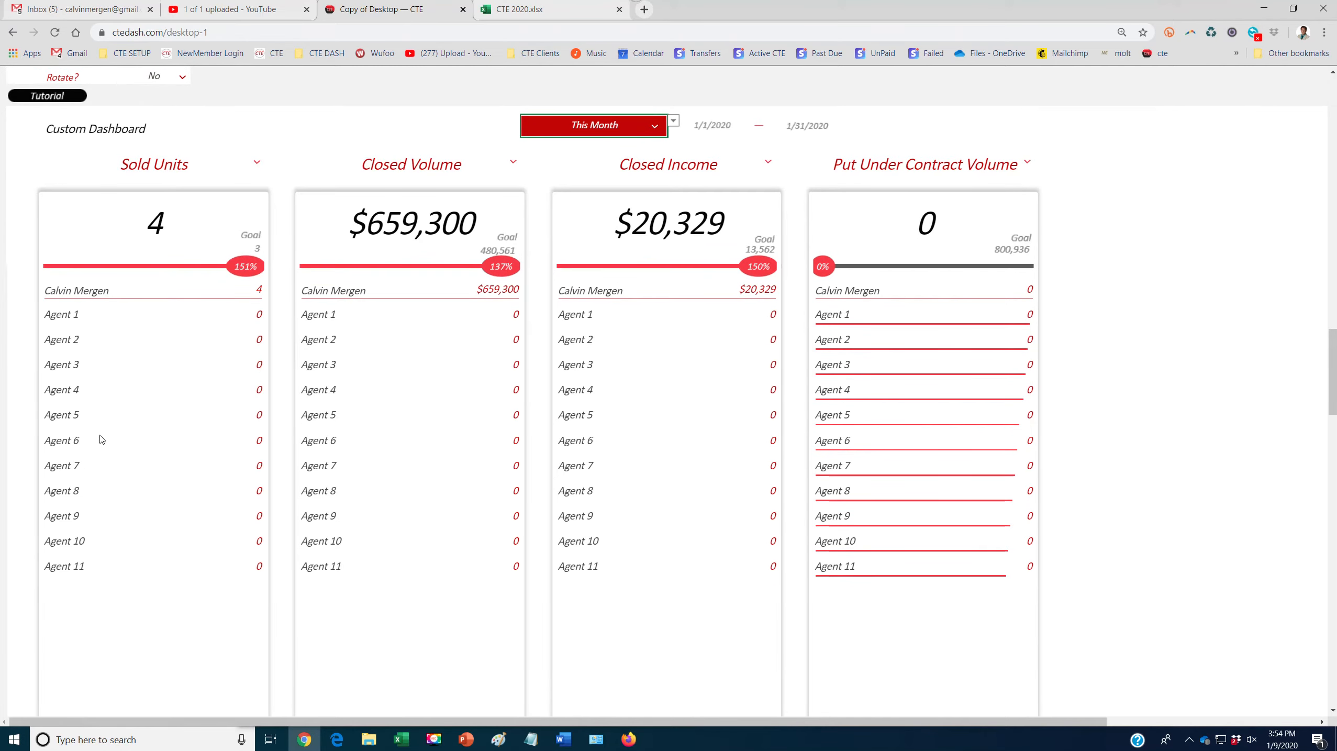
# Change the first card to Listing Appts Held and the second to Listings Taken
pyautogui.click(256, 163)
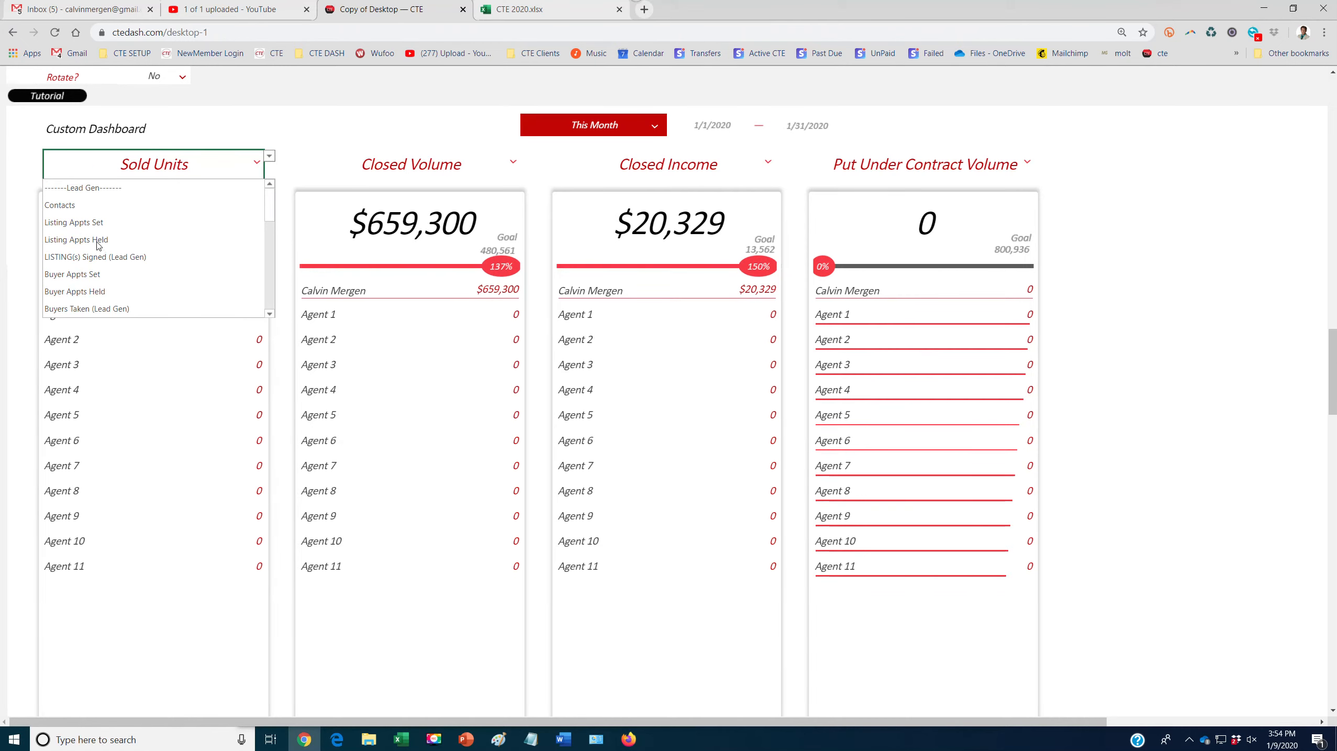
pyautogui.click(76, 239)
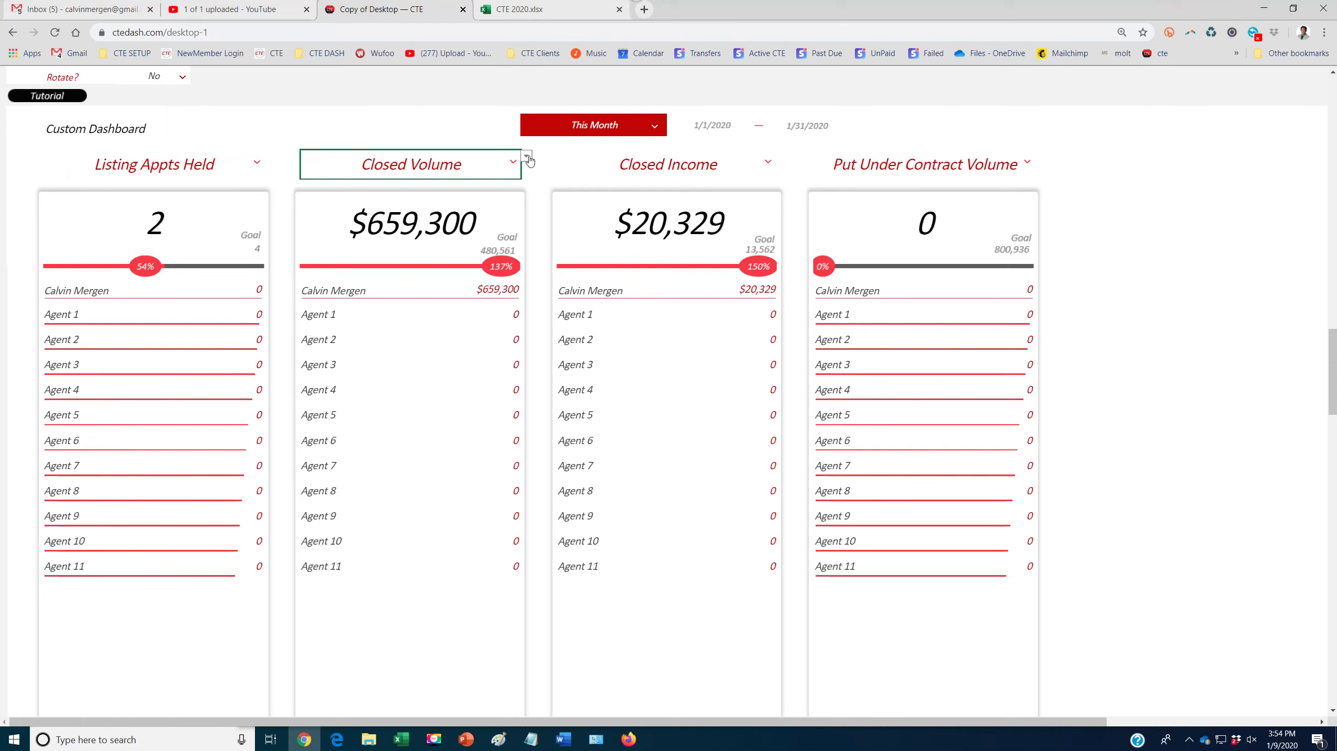
pyautogui.click(512, 163)
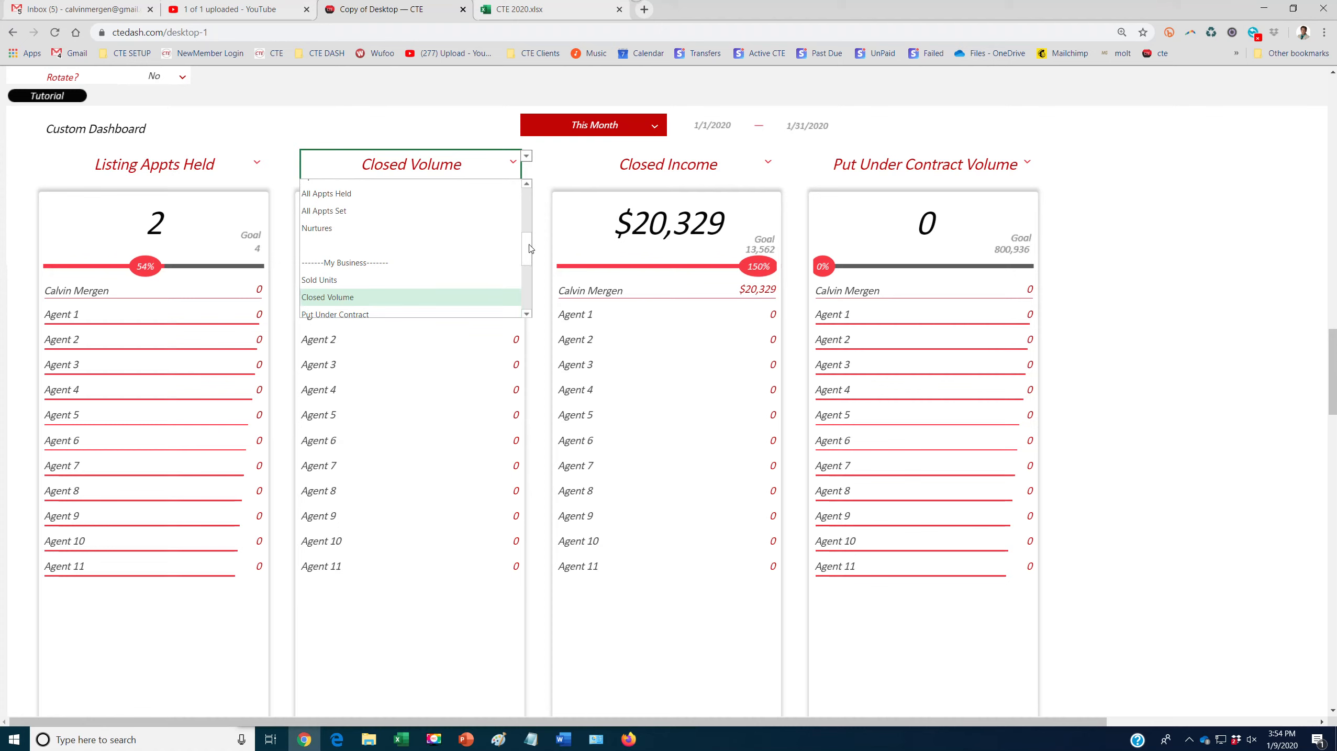
pyautogui.scroll(-3)
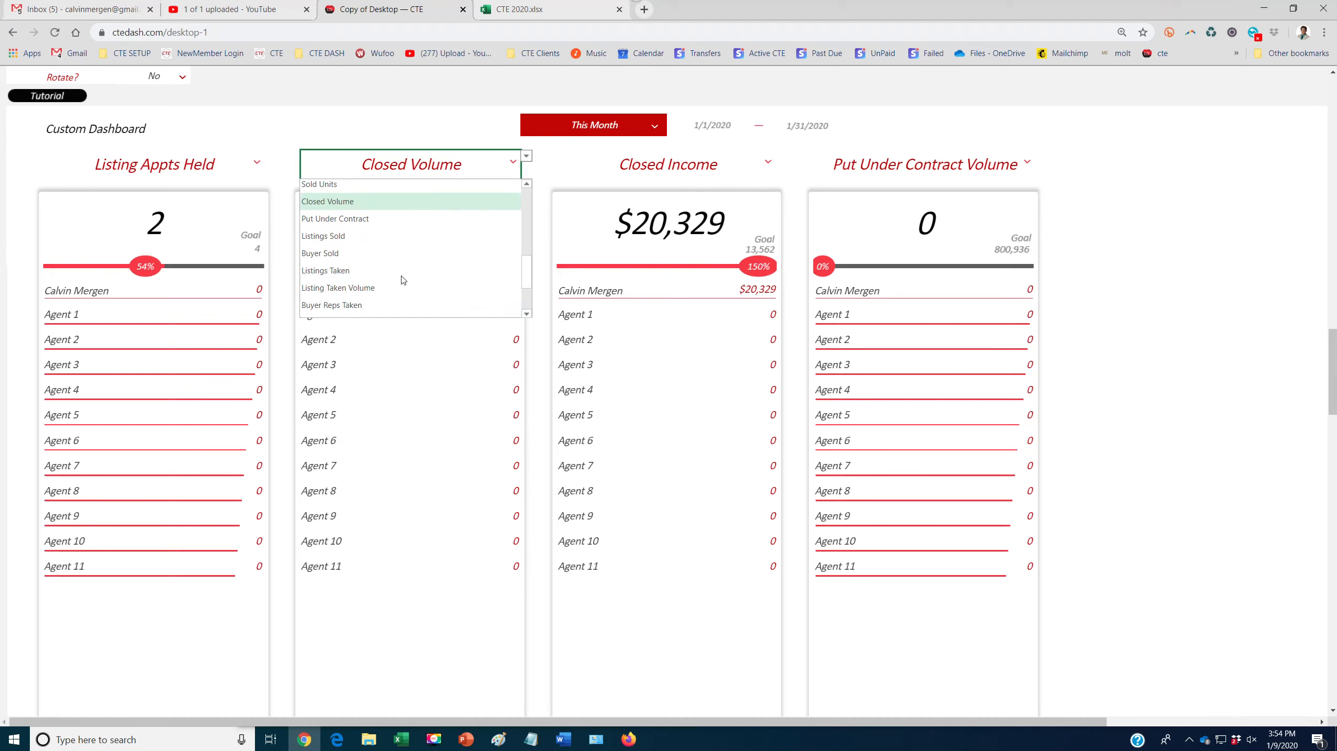
pyautogui.click(325, 270)
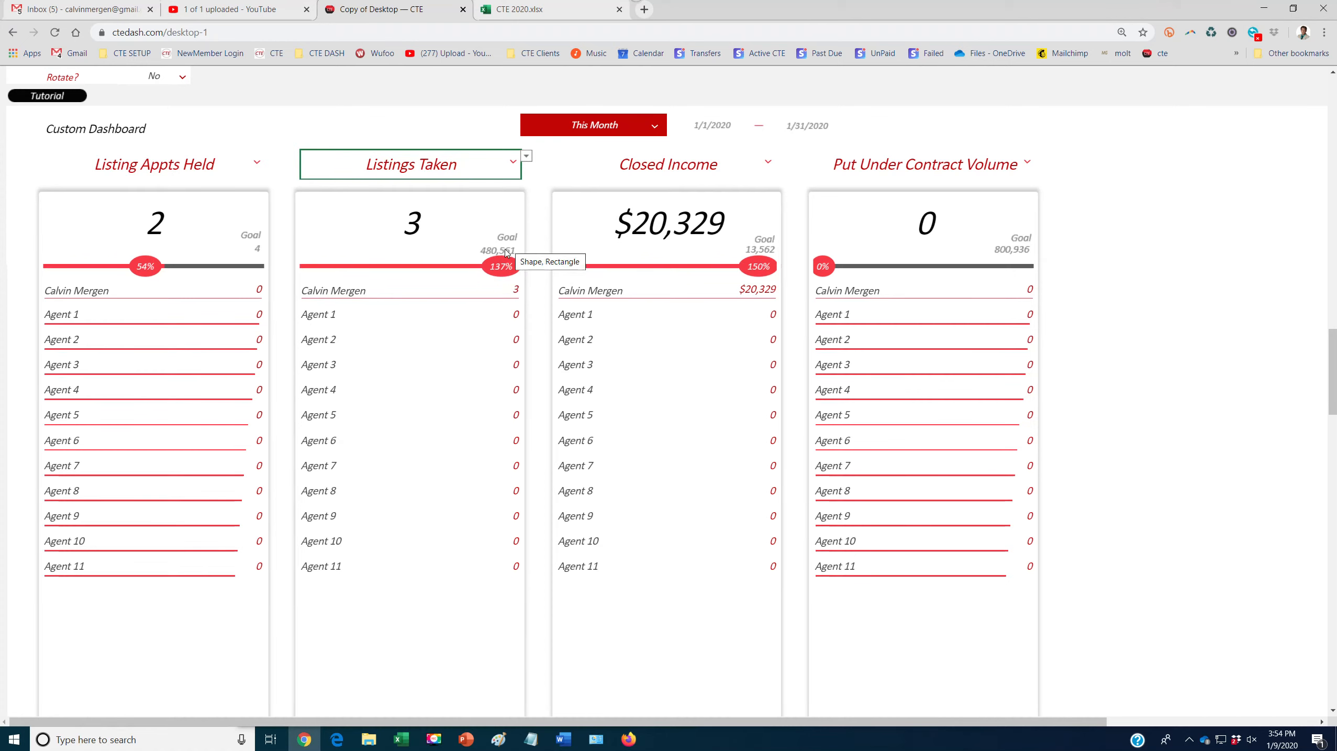
pyautogui.moveTo(418, 234)
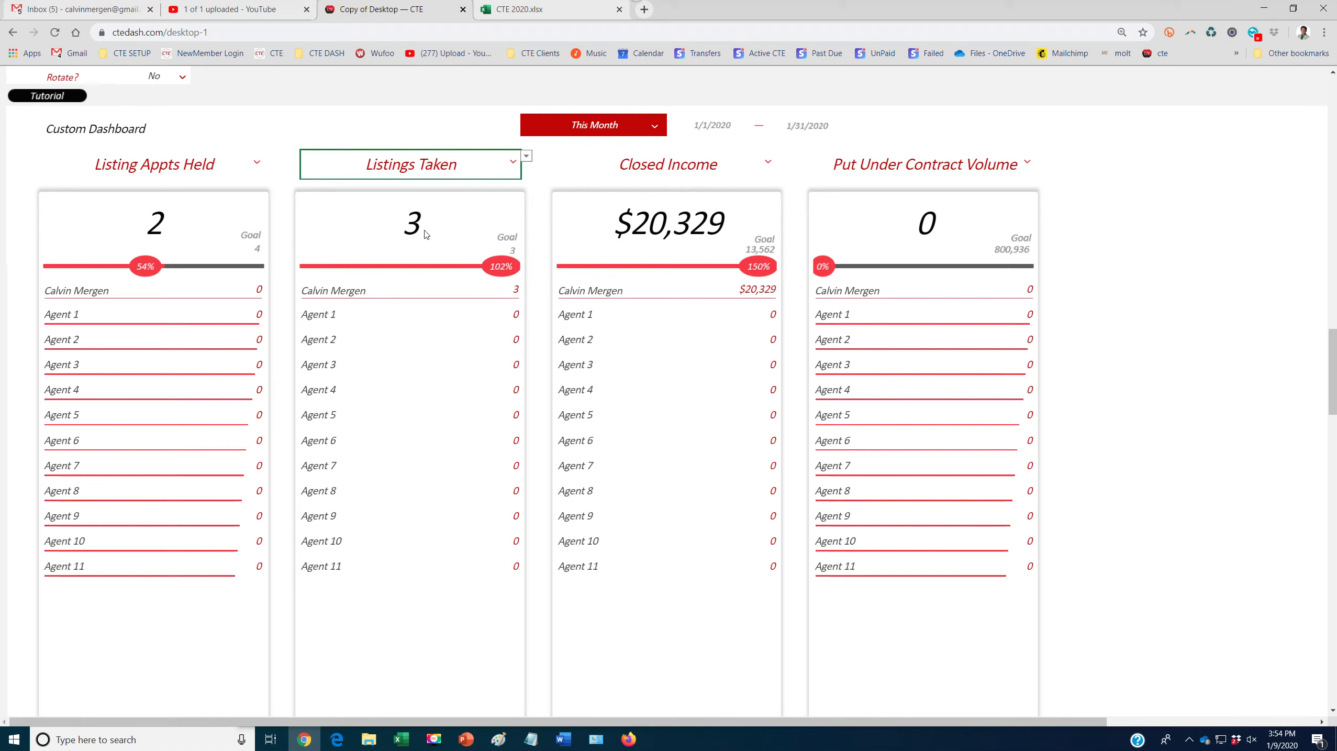
pyautogui.moveTo(584, 210)
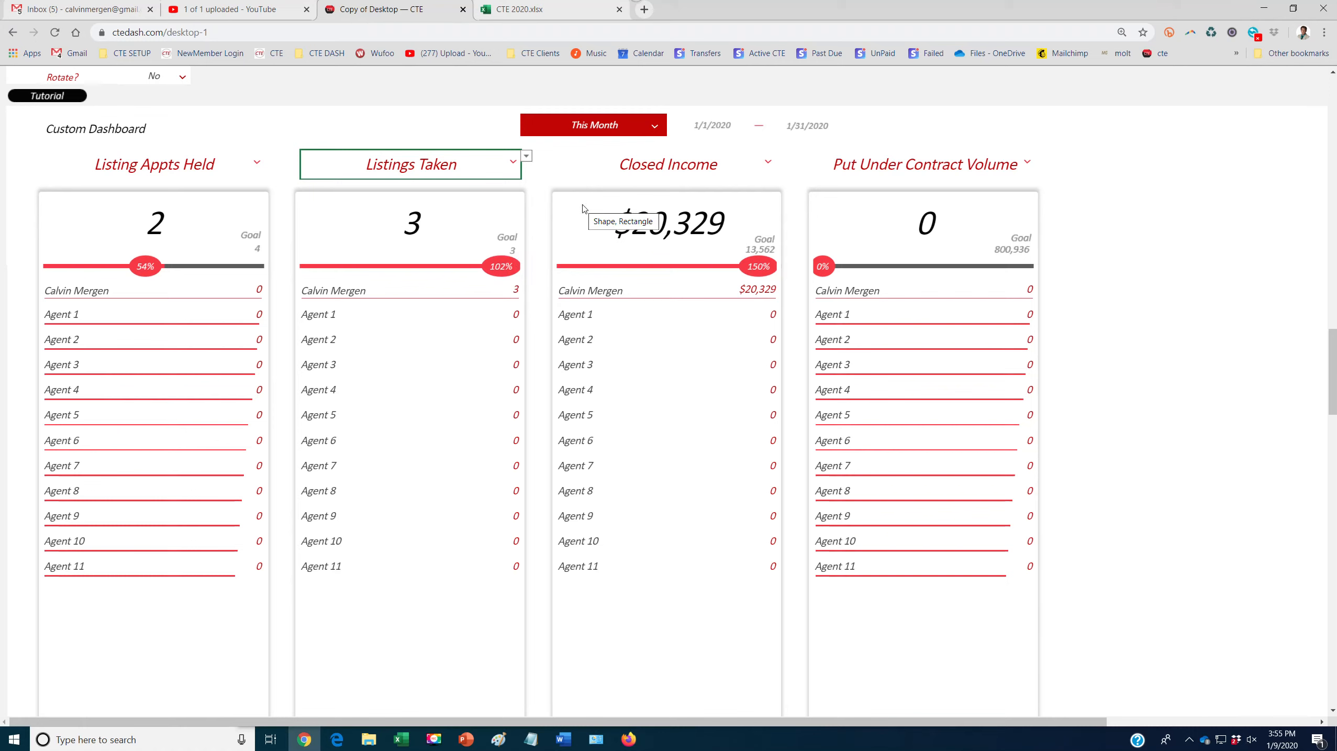
pyautogui.moveTo(367, 463)
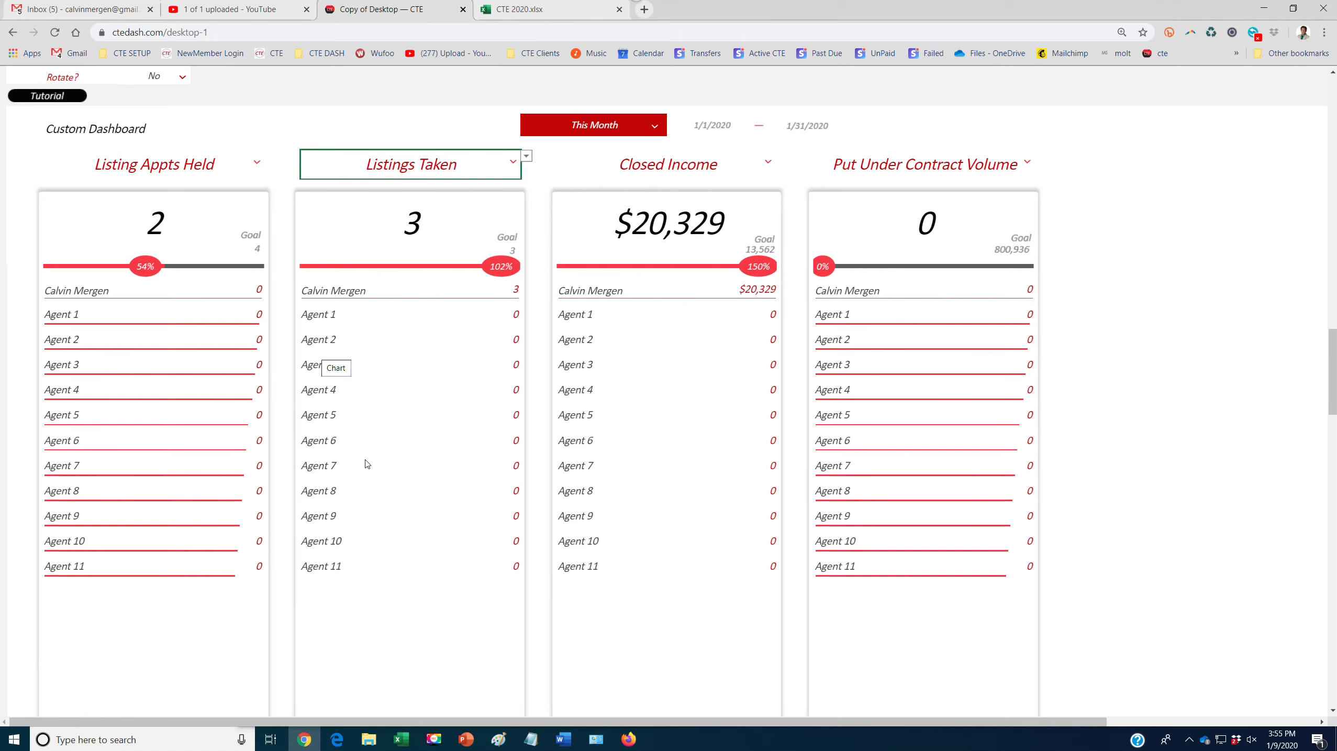
pyautogui.moveTo(196, 177)
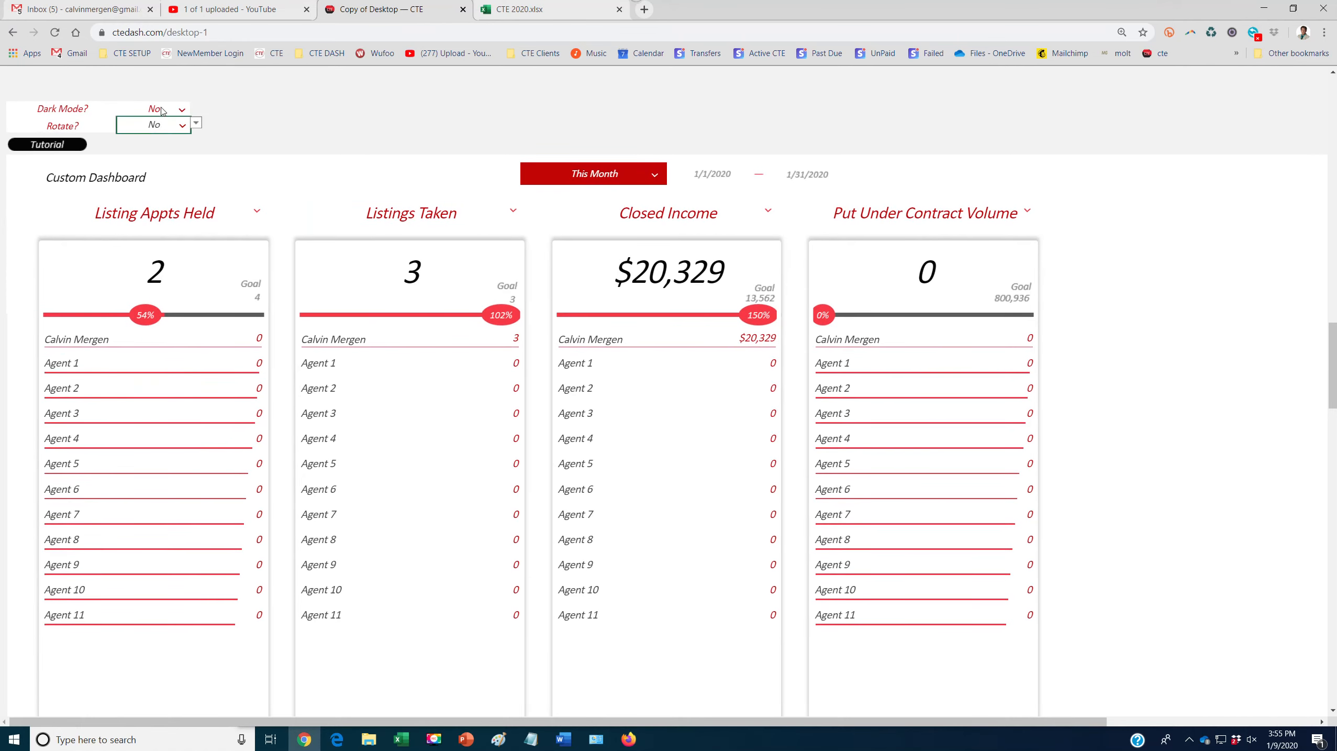
# Set Dark Mode to Yes and the custom card period to This Week (1/6–1/12/2020)
pyautogui.click(152, 107)
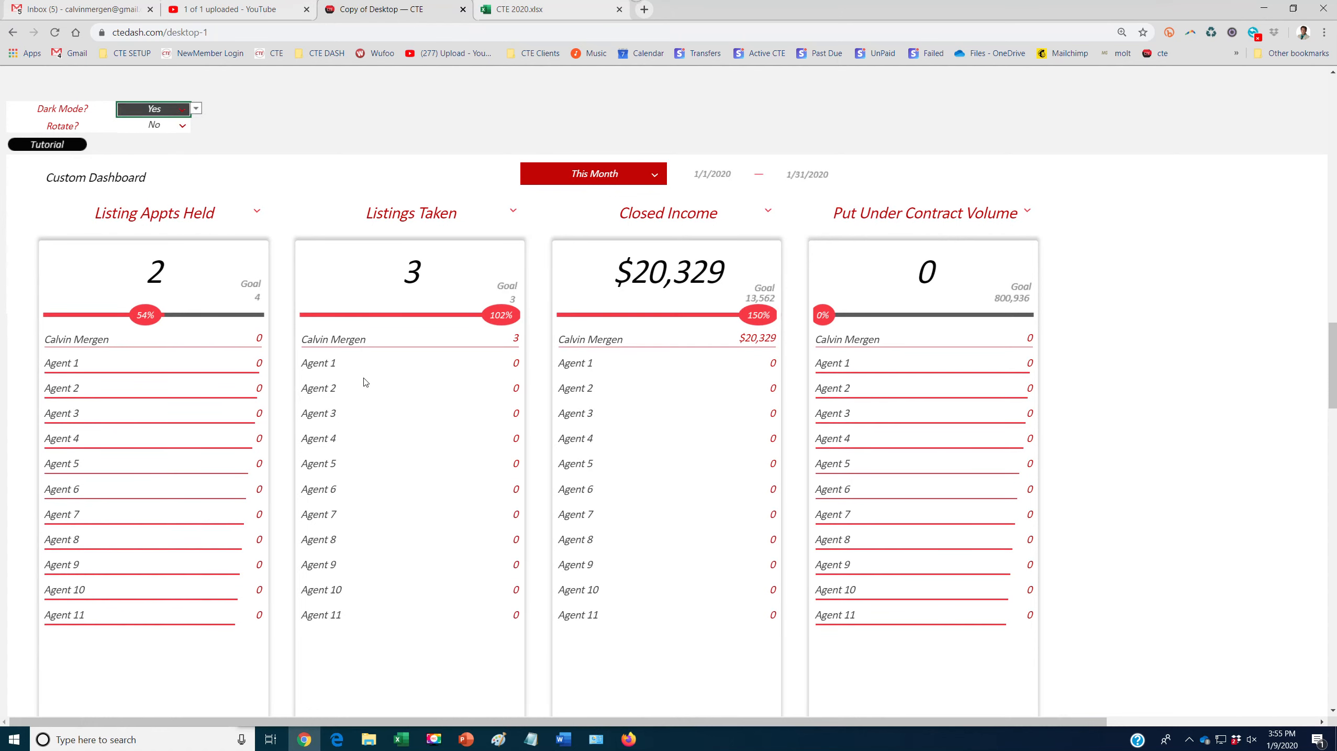
pyautogui.scroll(3)
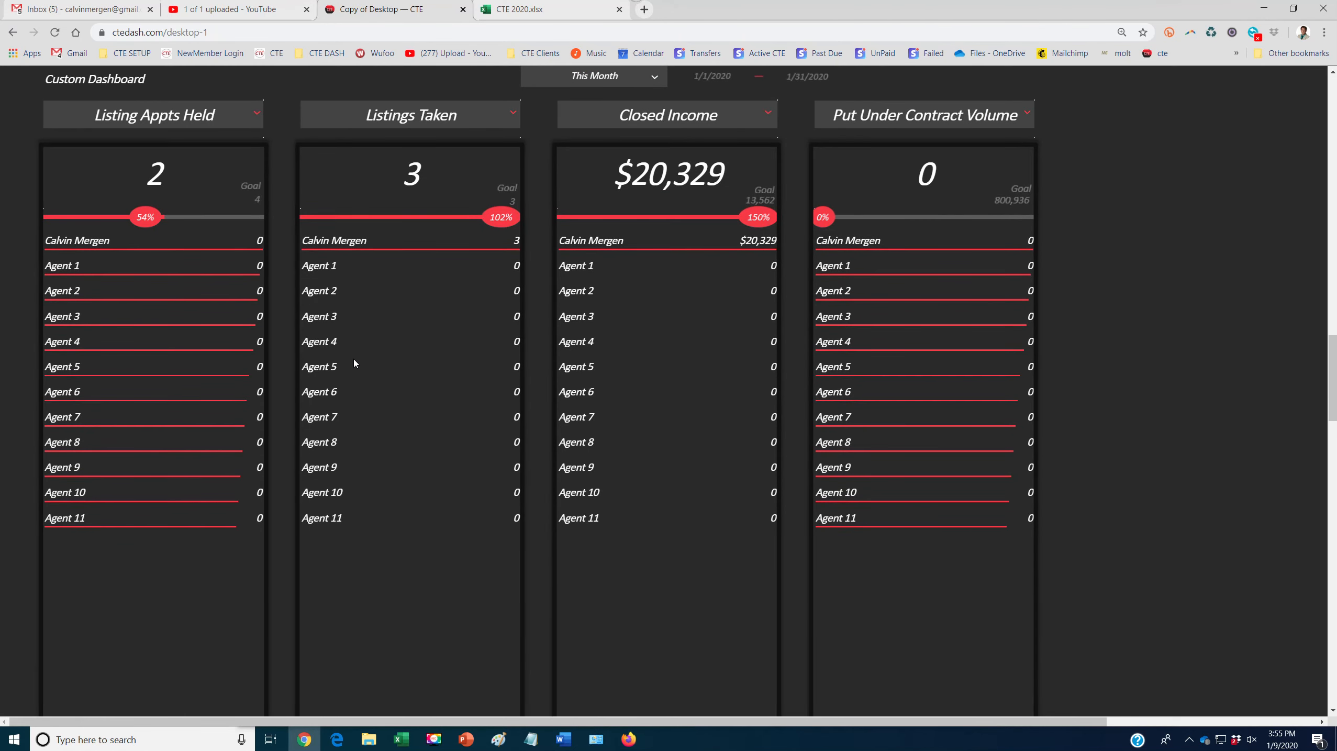
pyautogui.moveTo(592, 89)
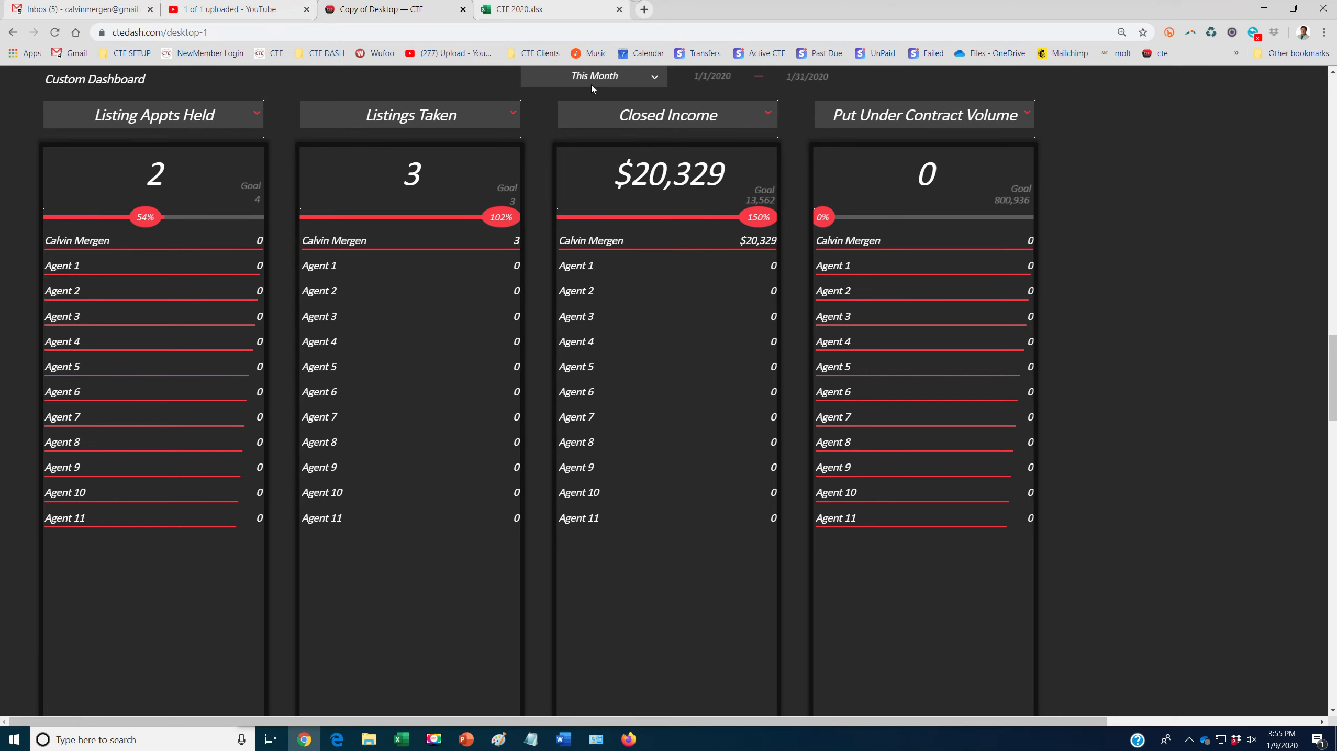
pyautogui.click(595, 77)
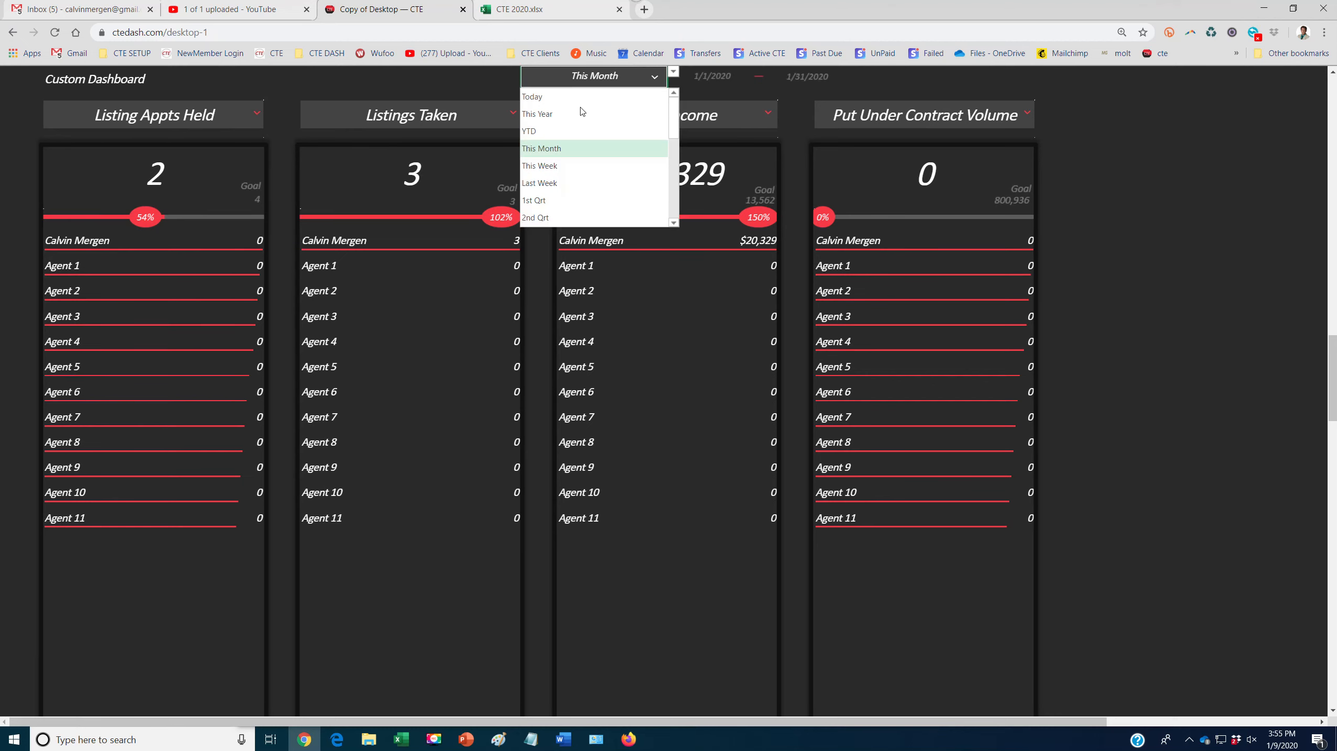
pyautogui.click(540, 165)
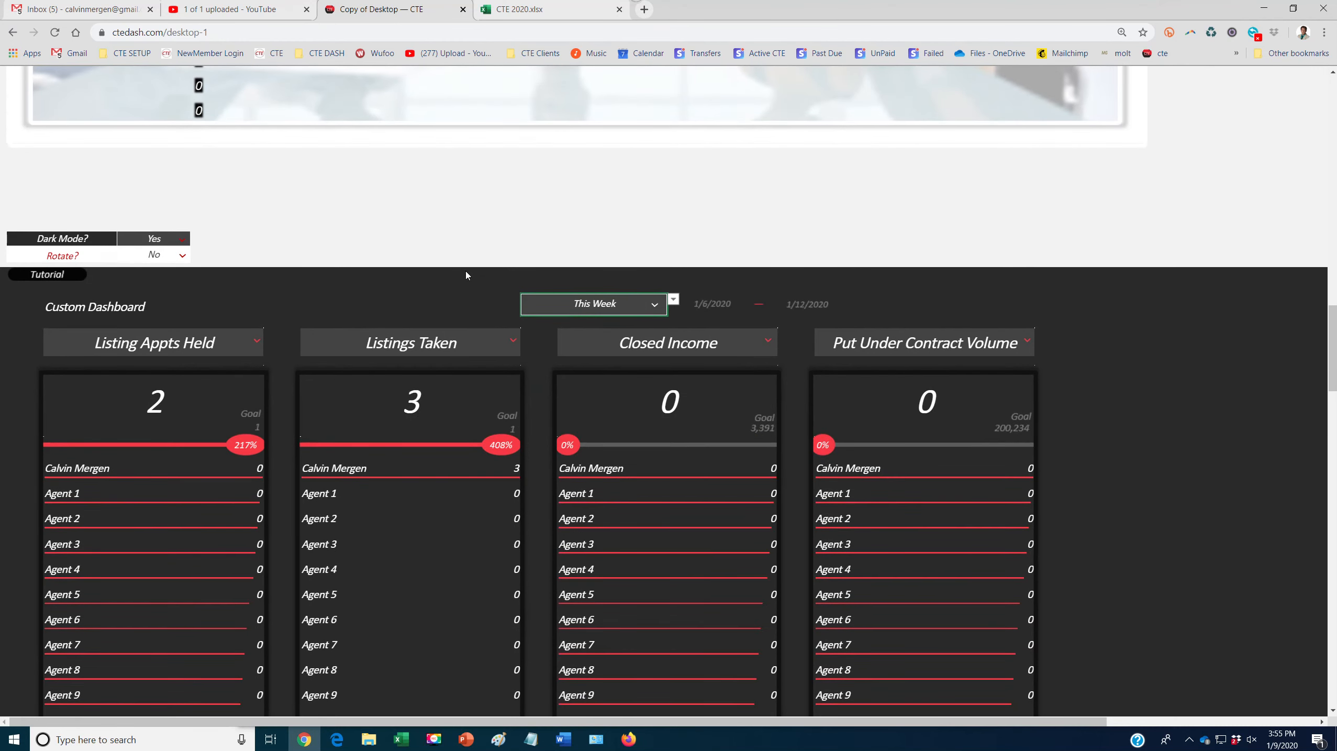
pyautogui.scroll(3)
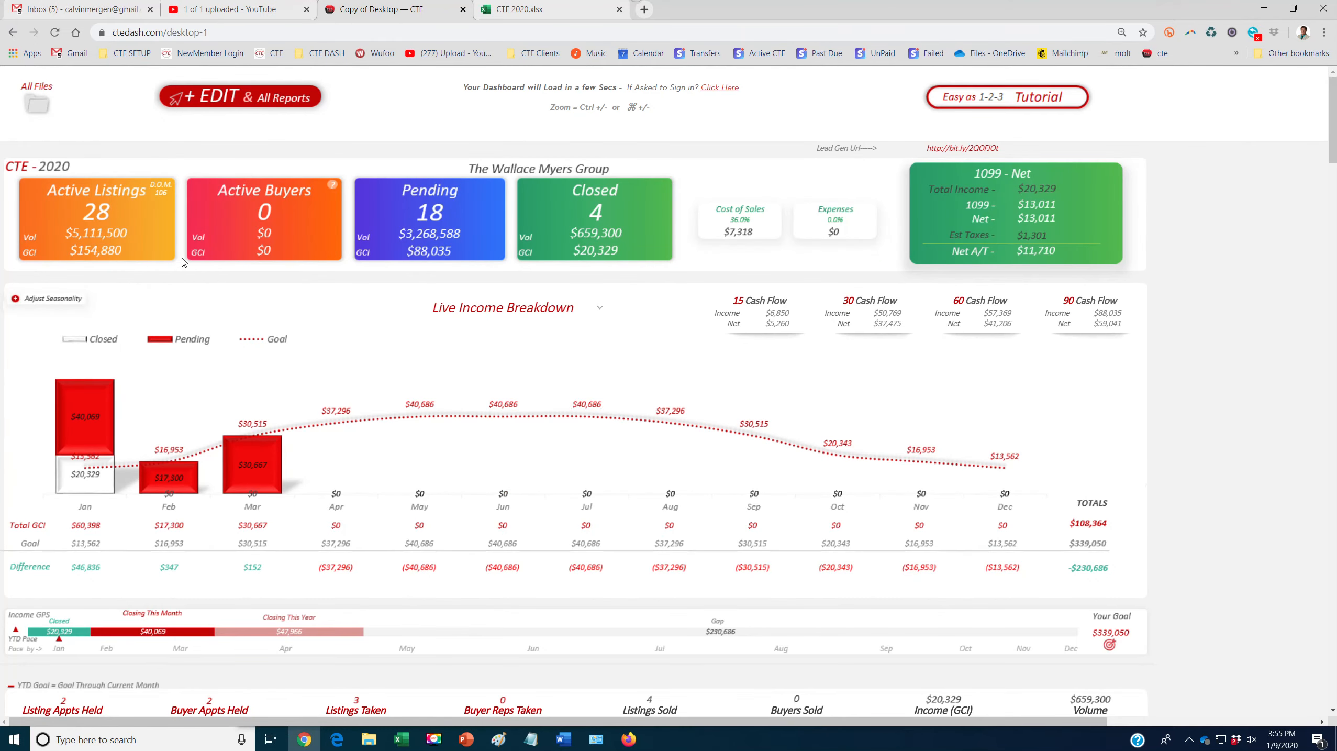
pyautogui.moveTo(241, 96)
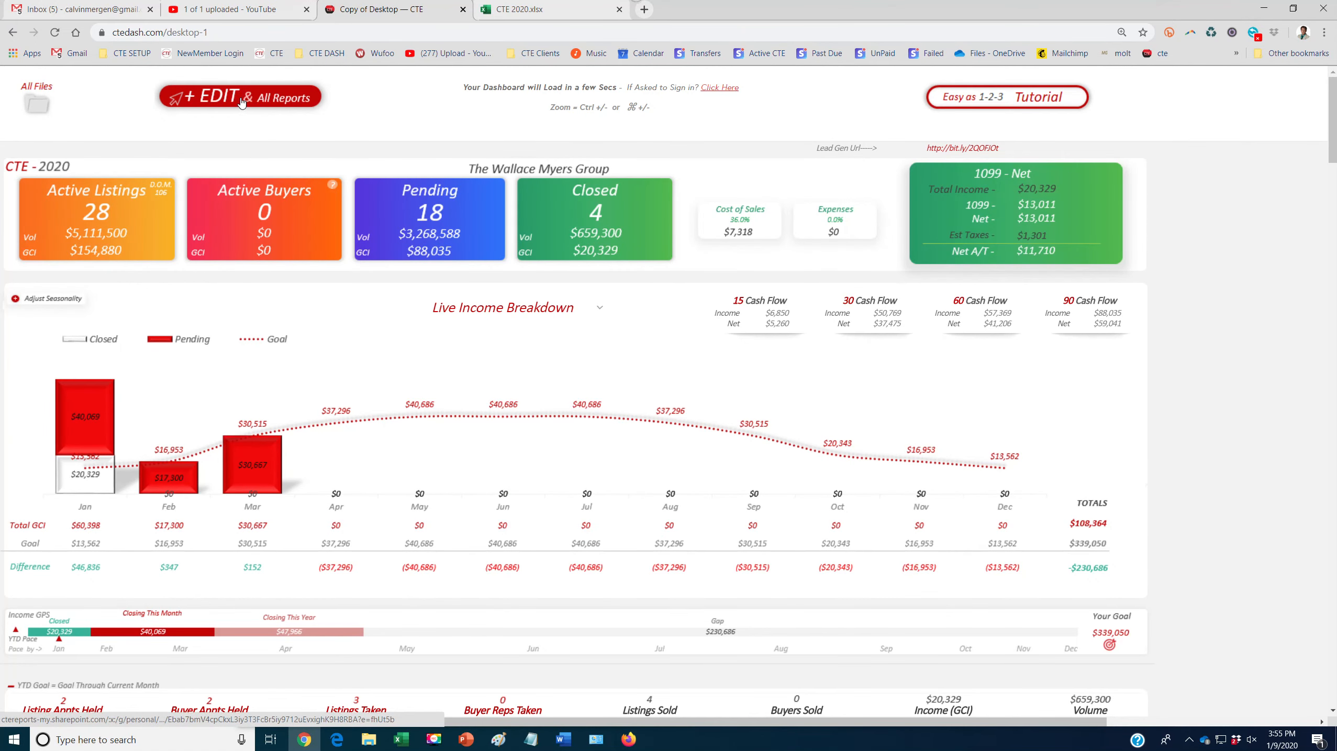